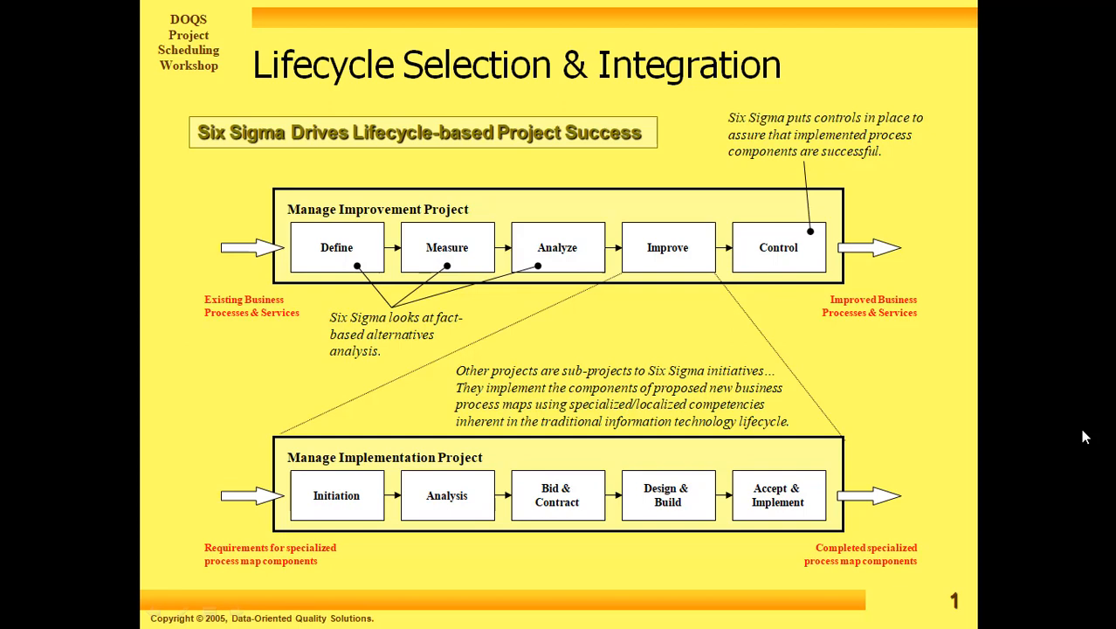
{"action": "mouse_move", "coordinate": [478, 243]}
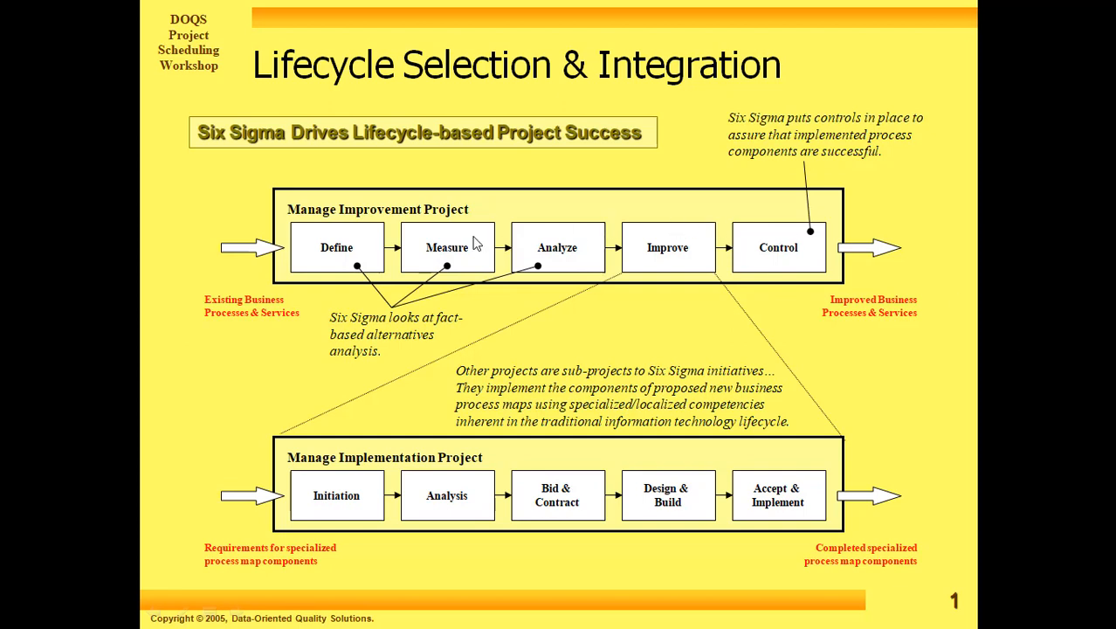
{"action": "mouse_move", "coordinate": [257, 204]}
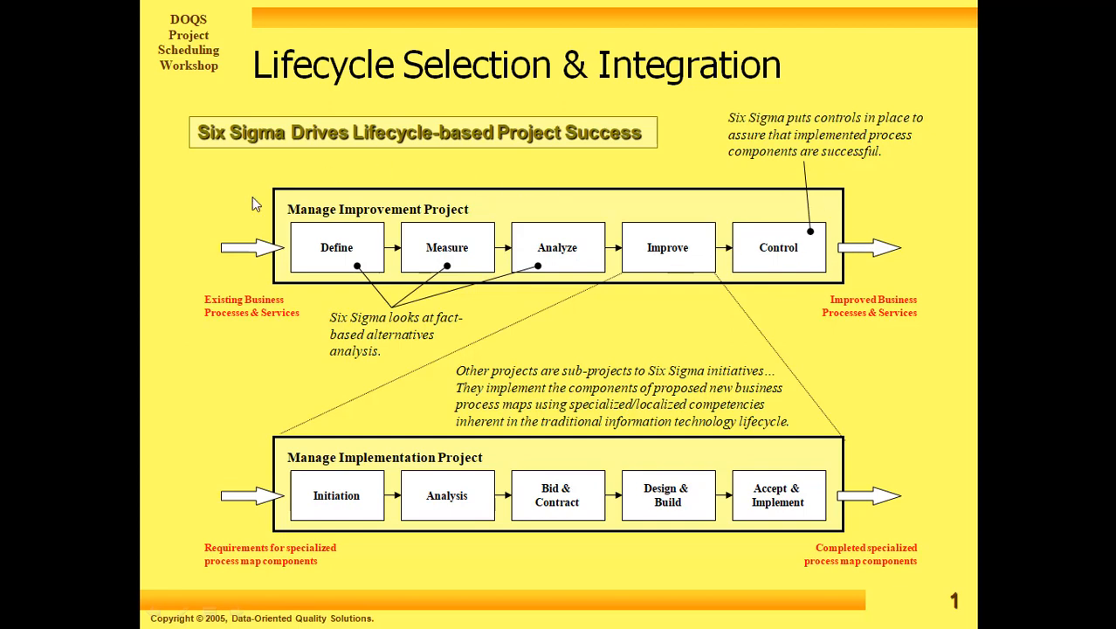
{"action": "mouse_move", "coordinate": [864, 328]}
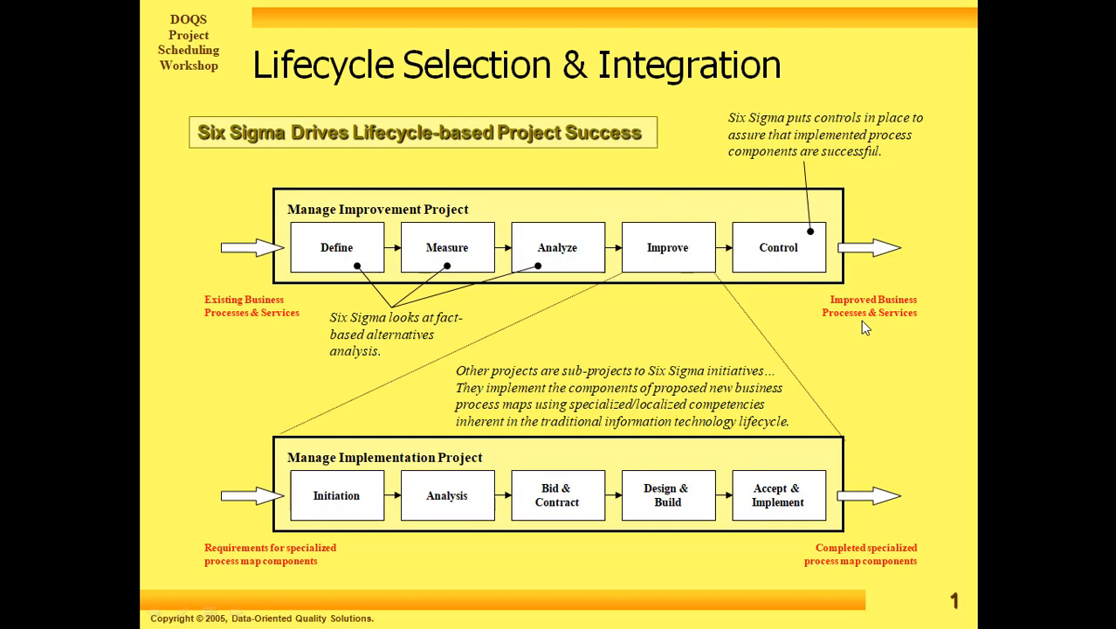
{"action": "mouse_move", "coordinate": [611, 265]}
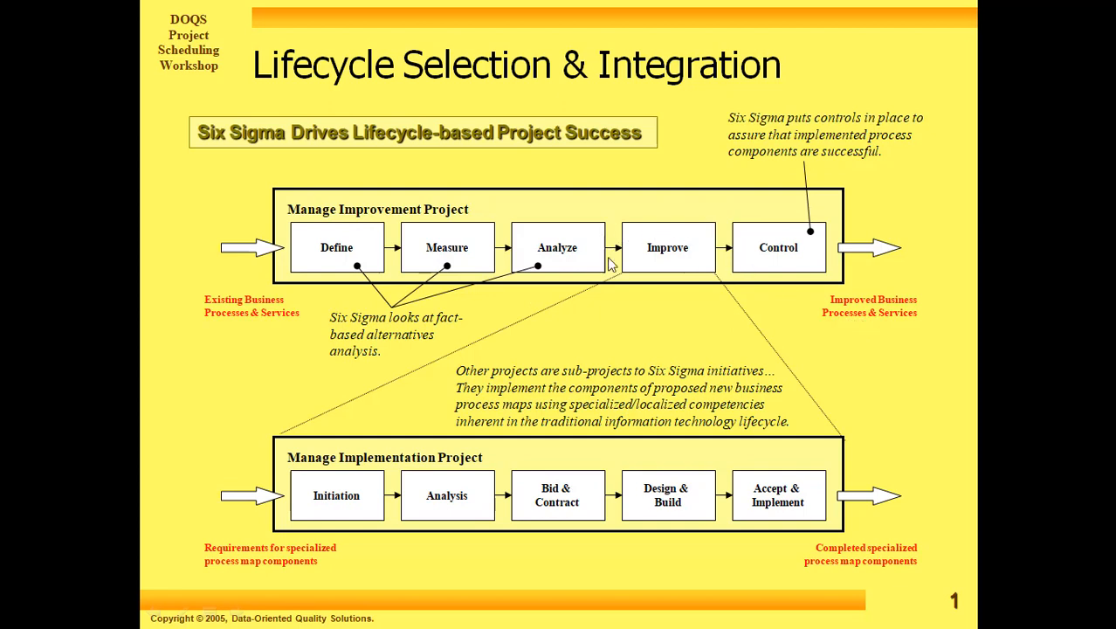
{"action": "mouse_move", "coordinate": [681, 266]}
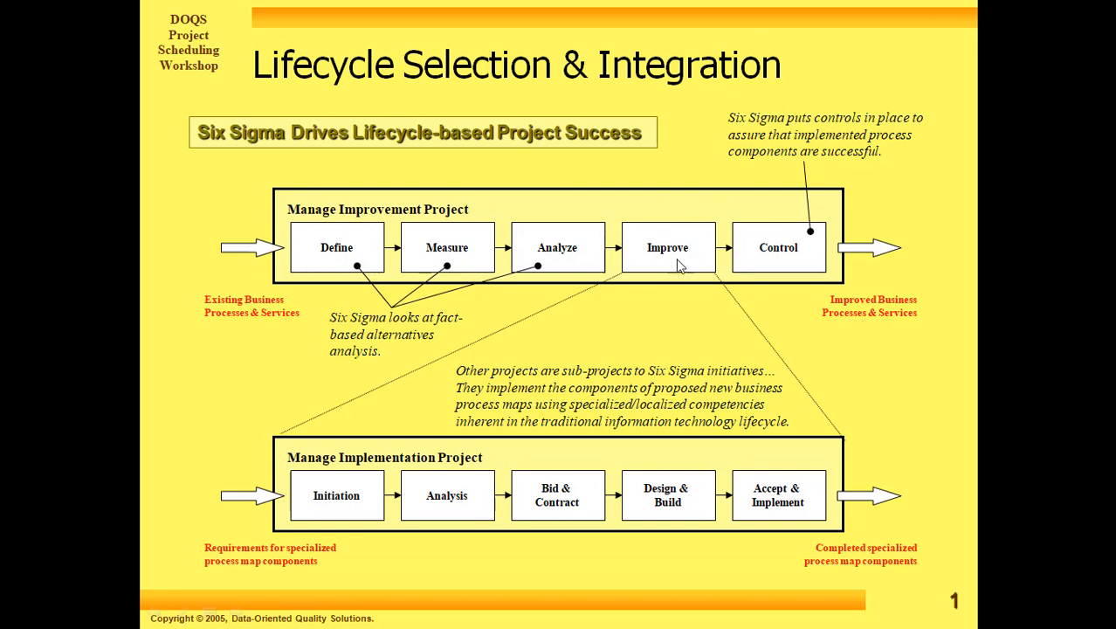
{"action": "mouse_move", "coordinate": [486, 376]}
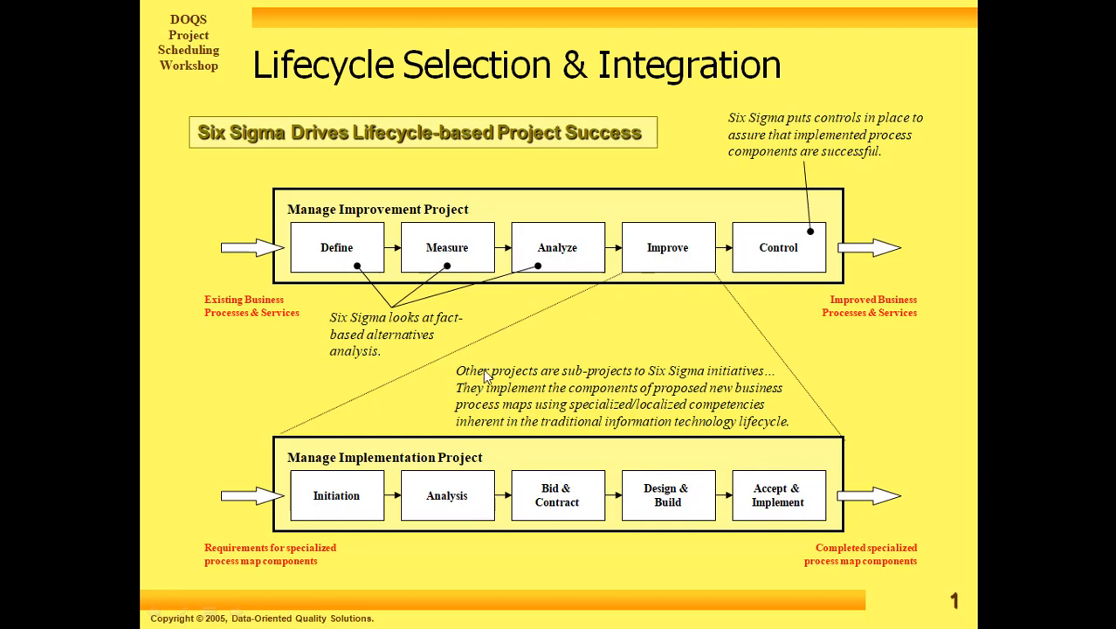
{"action": "mouse_move", "coordinate": [610, 284]}
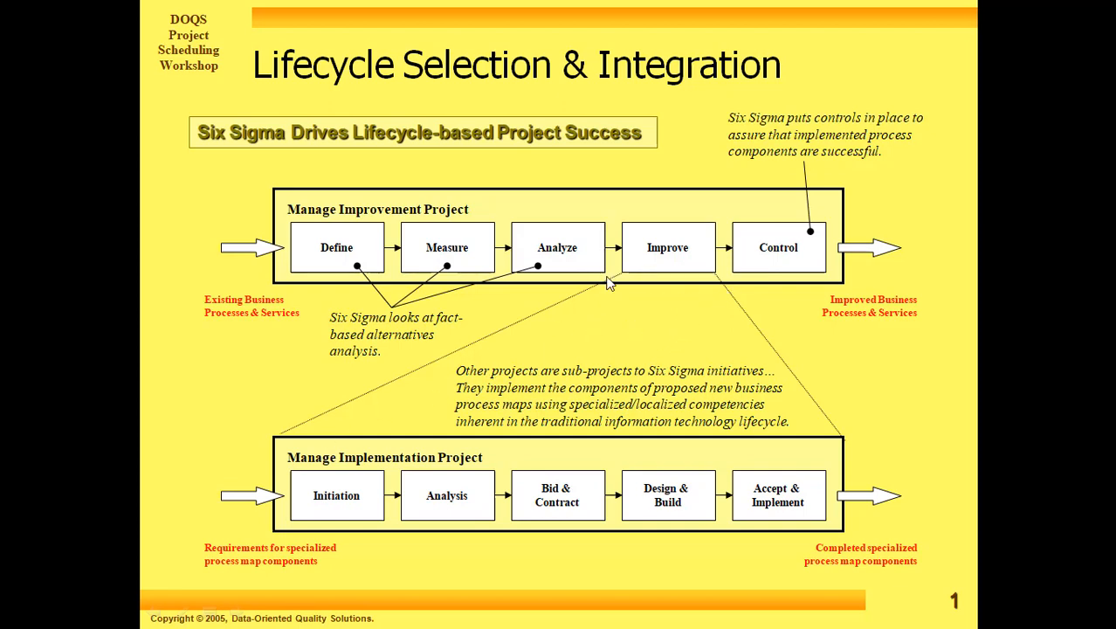
{"action": "mouse_move", "coordinate": [275, 448]}
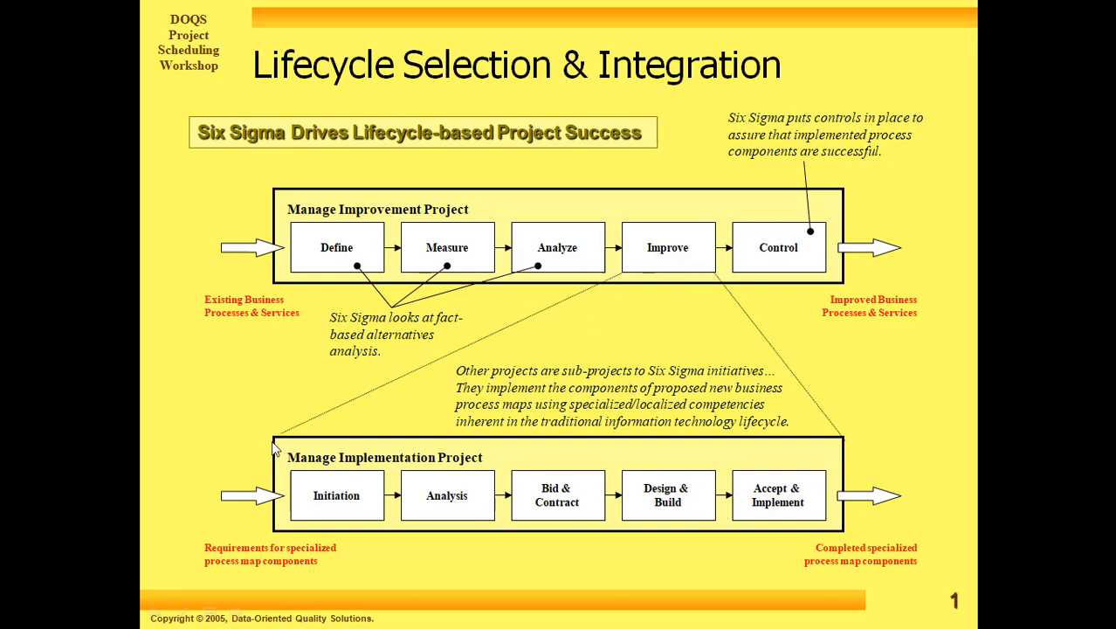
{"action": "mouse_move", "coordinate": [672, 538]}
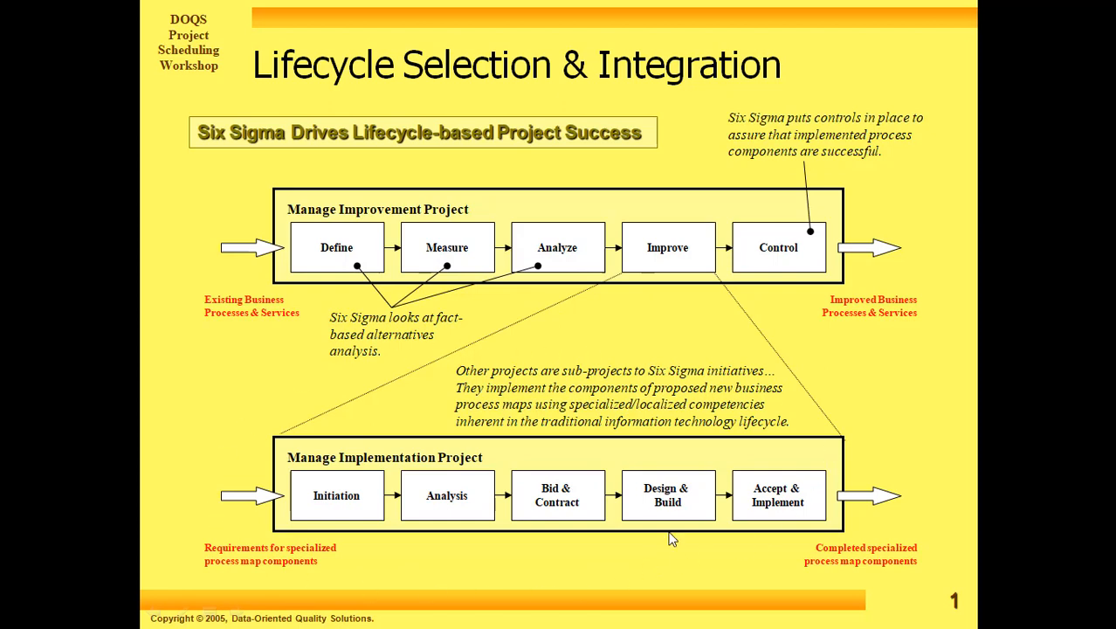
{"action": "mouse_move", "coordinate": [746, 506]}
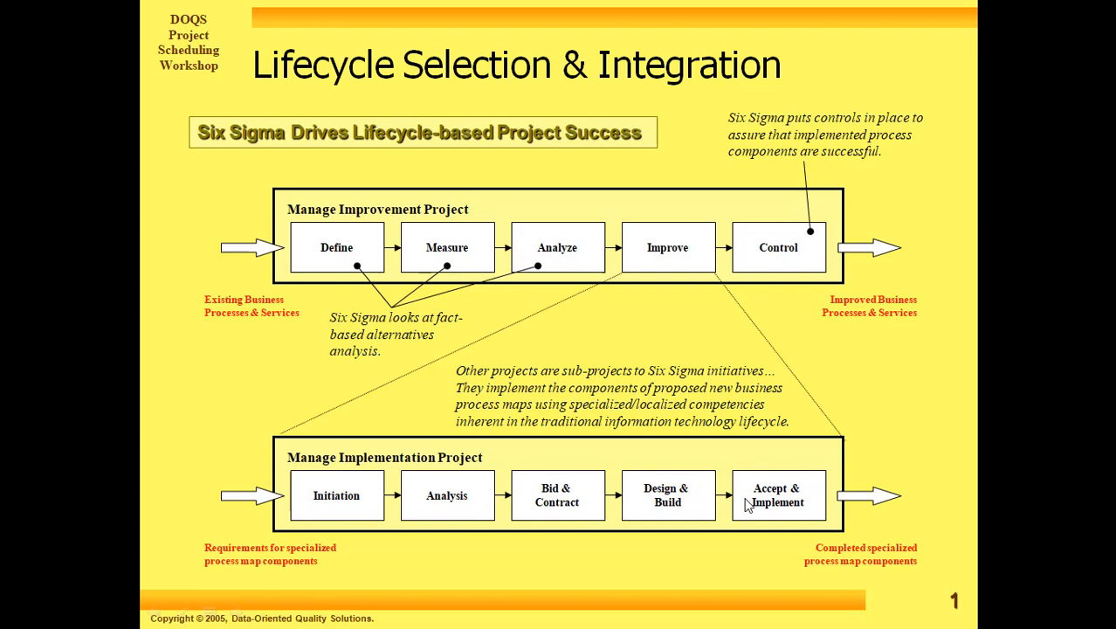
{"action": "mouse_move", "coordinate": [886, 414]}
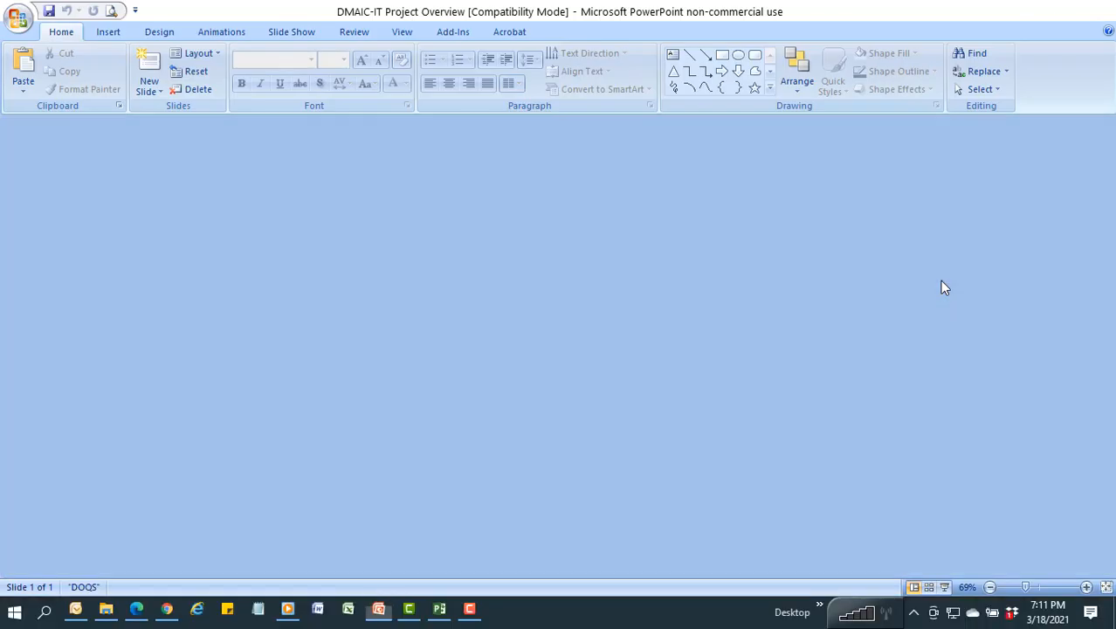
Bring the DMAIC-IT Project WBS plan in Microsoft Project to the front from the taskbar
{"action": "left_click", "coordinate": [105, 609]}
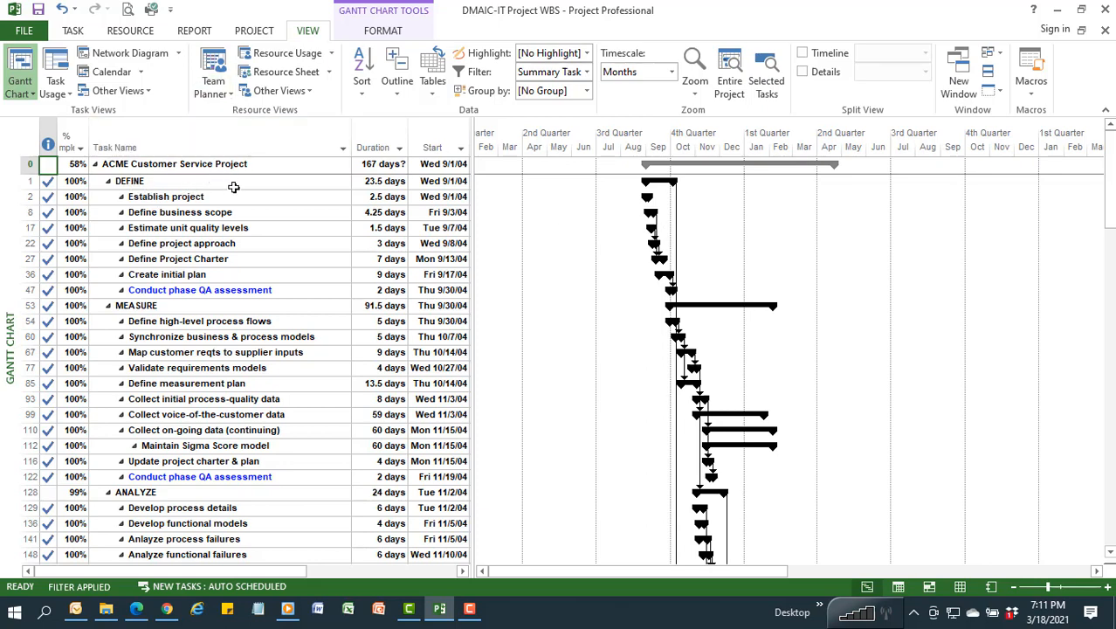
Filter the Gantt Chart to Milestones and scroll through the phase and IT Subproject approvals
{"action": "left_click", "coordinate": [586, 71]}
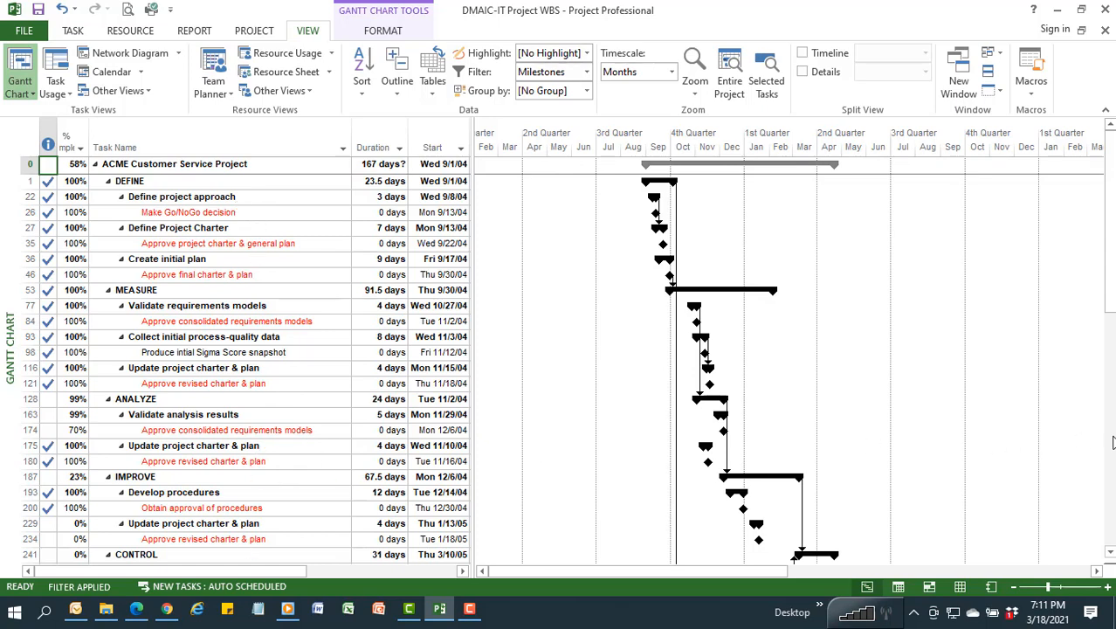
{"action": "scroll", "scroll_direction": "down", "scroll_amount": 3}
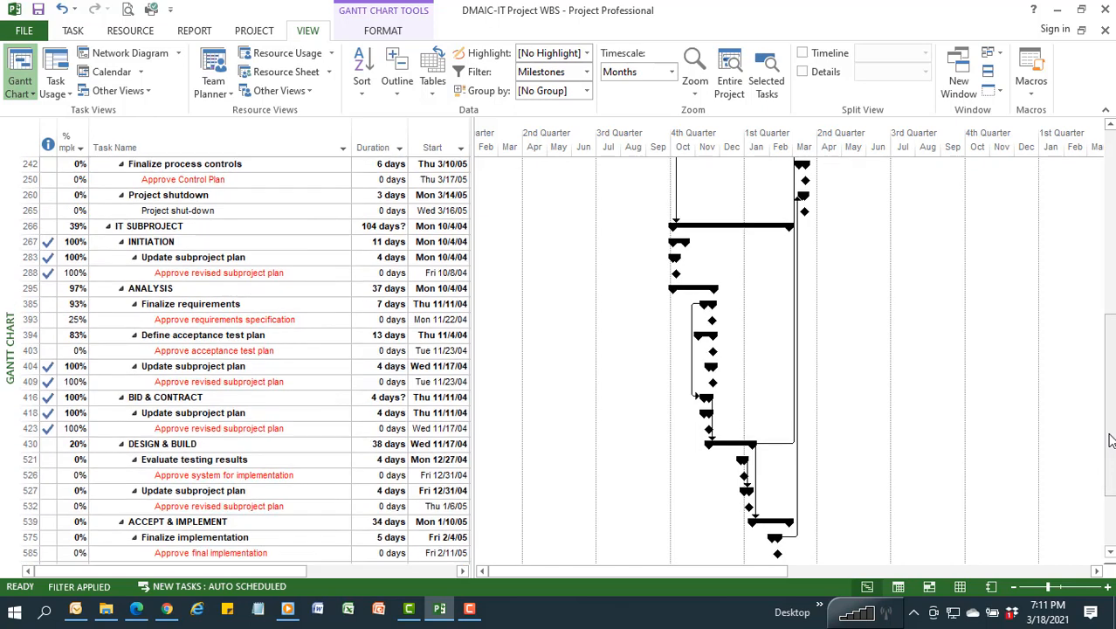
{"action": "mouse_move", "coordinate": [1111, 519]}
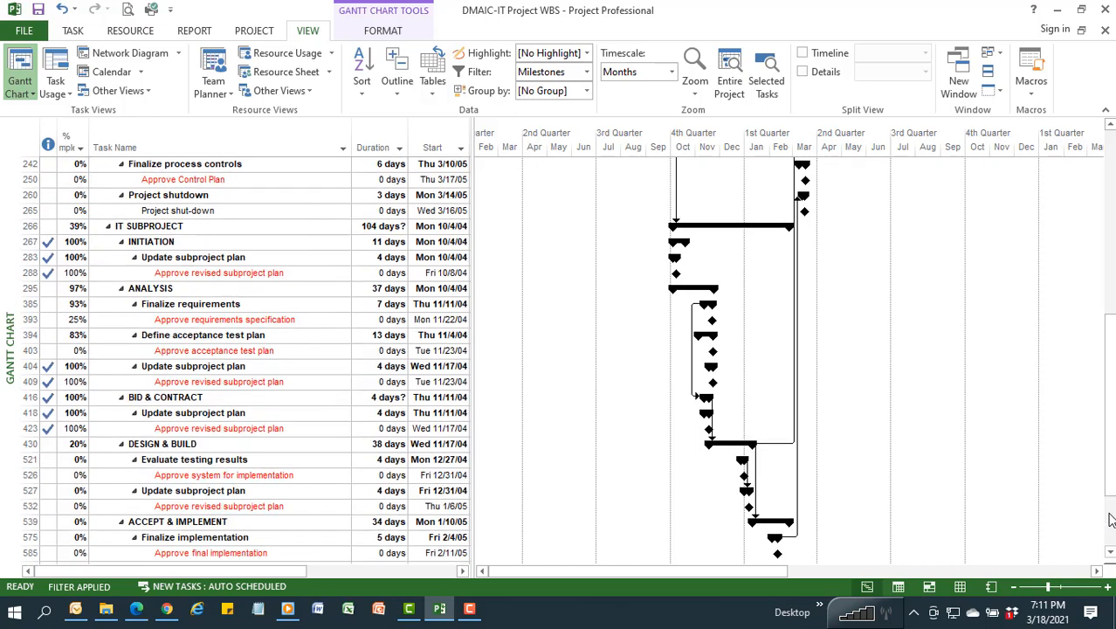
{"action": "scroll", "scroll_direction": "down", "scroll_amount": 3}
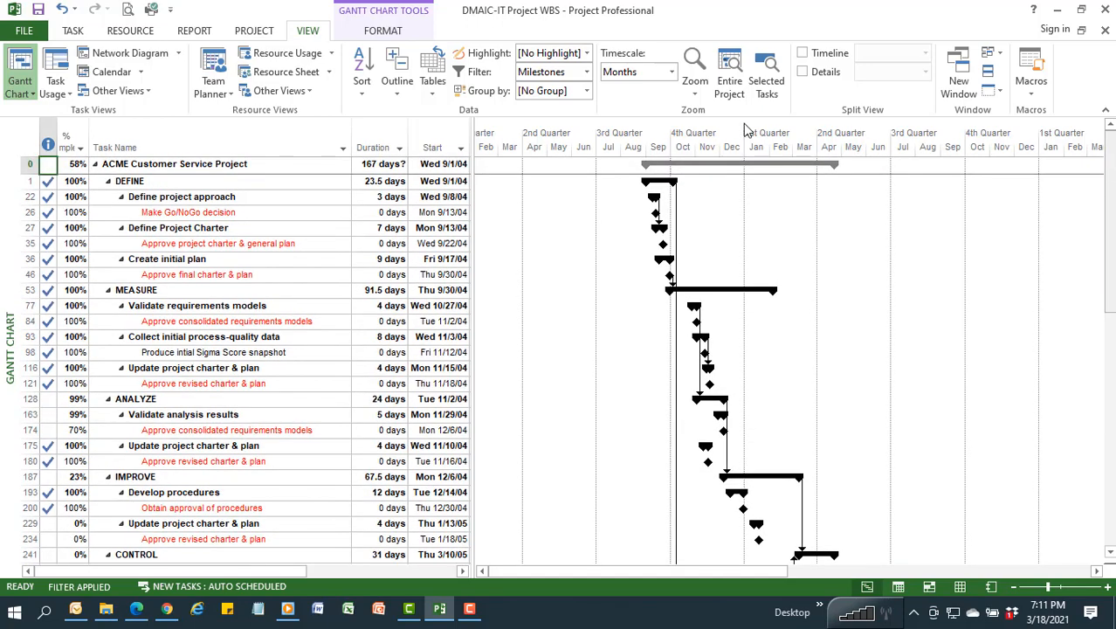
Apply the Summary Tasks filter and review summaries down to Project Shutdown and back
{"action": "left_click", "coordinate": [586, 71]}
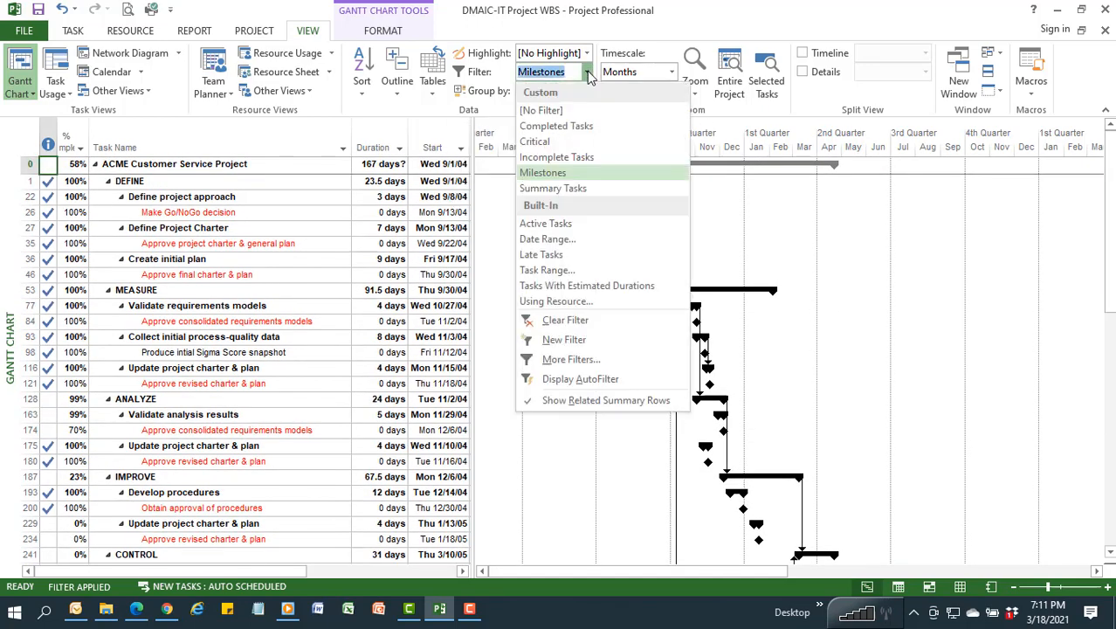
{"action": "mouse_move", "coordinate": [553, 187]}
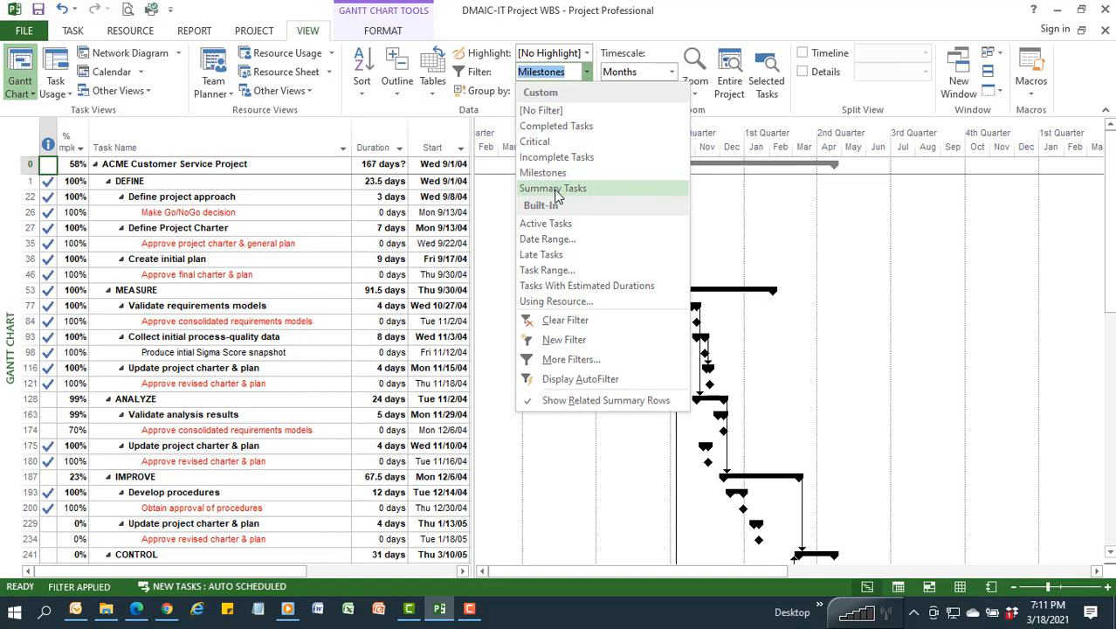
{"action": "left_click", "coordinate": [552, 188]}
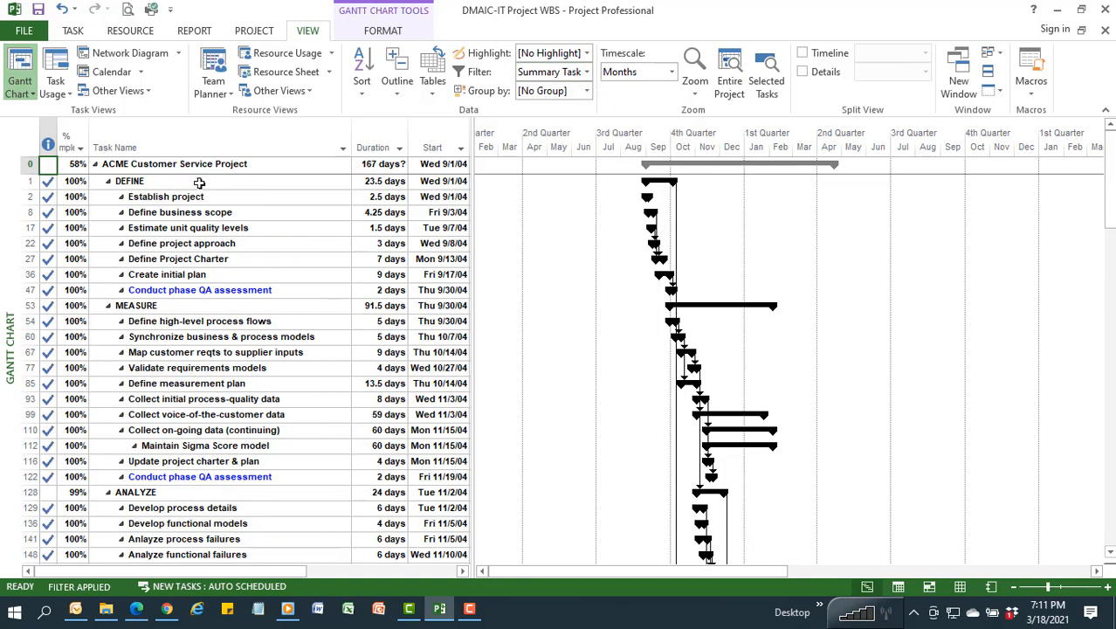
{"action": "mouse_move", "coordinate": [147, 209]}
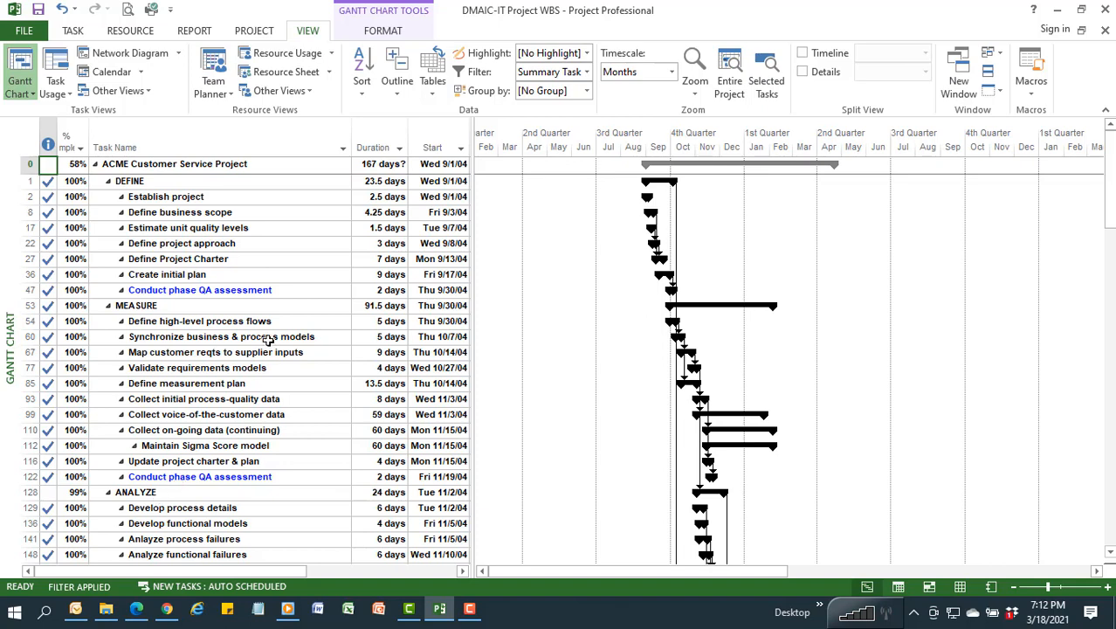
{"action": "mouse_move", "coordinate": [223, 295]}
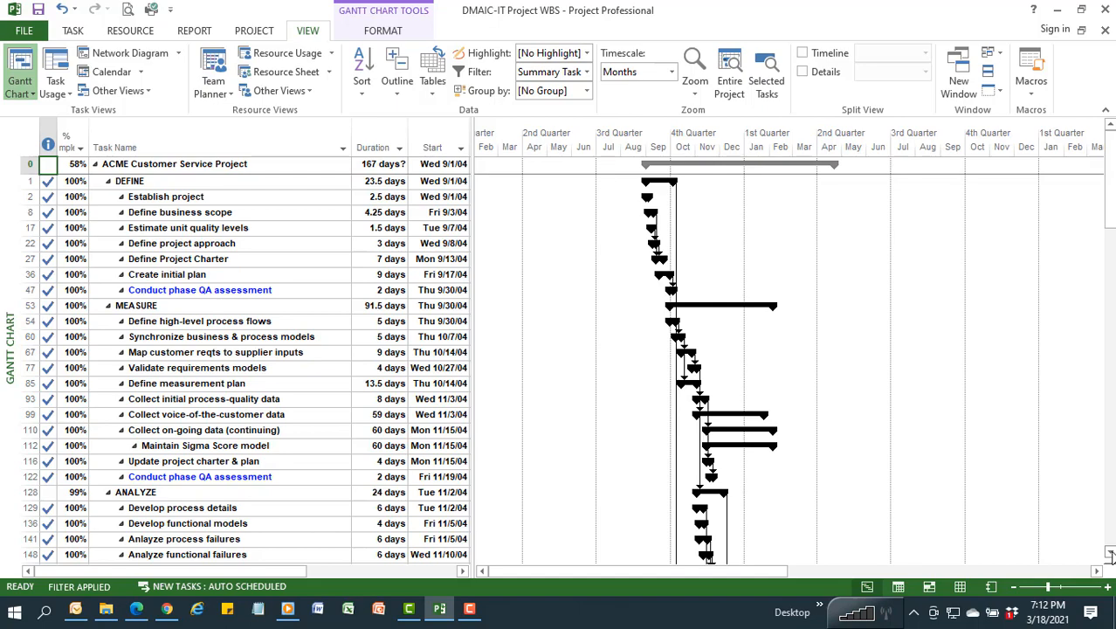
{"action": "scroll", "scroll_direction": "down", "scroll_amount": 3}
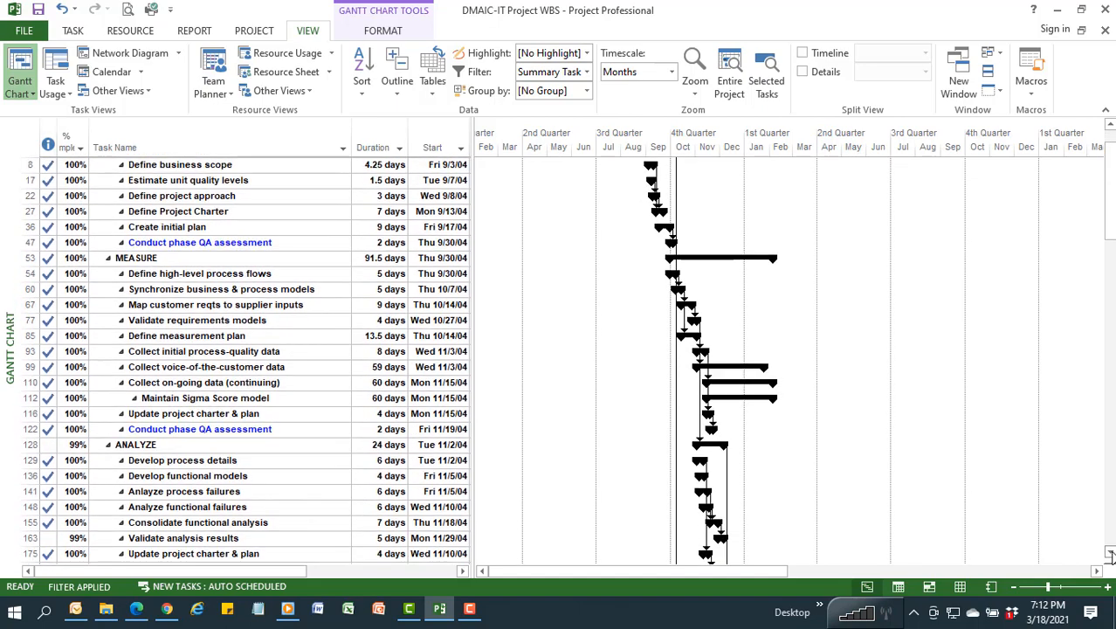
{"action": "scroll", "scroll_direction": "down", "scroll_amount": 3}
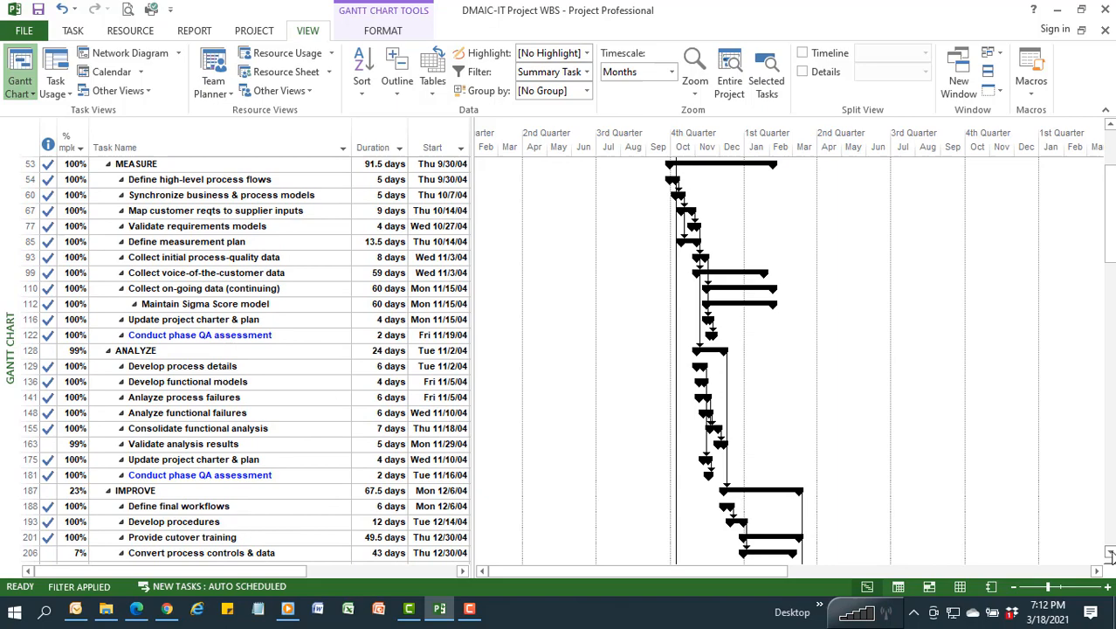
{"action": "scroll", "scroll_direction": "down", "scroll_amount": 3}
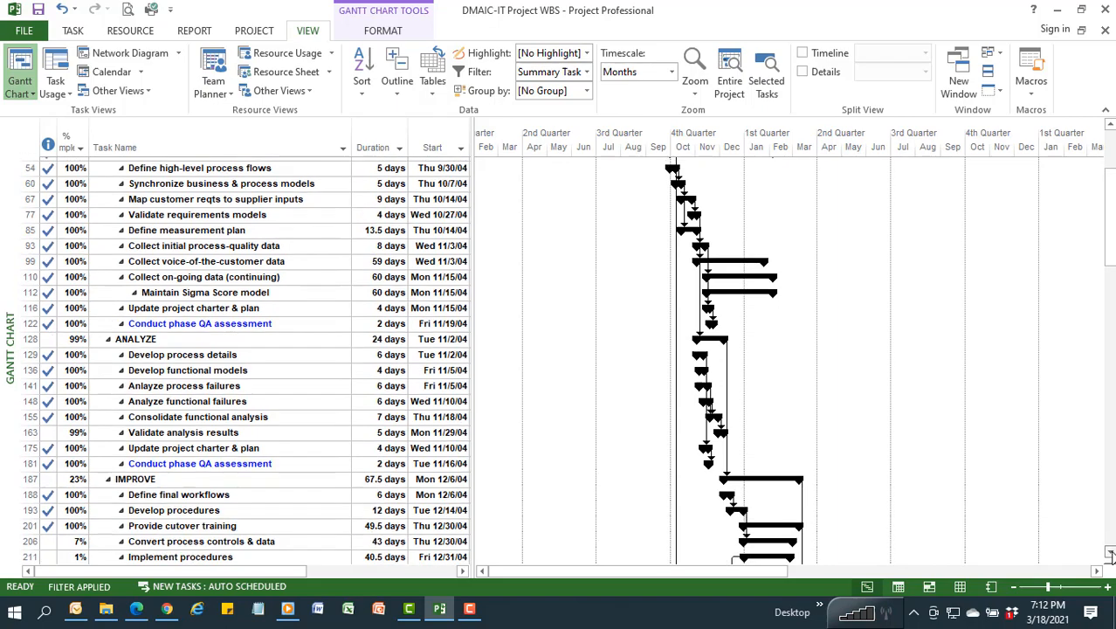
{"action": "scroll", "scroll_direction": "down", "scroll_amount": 3}
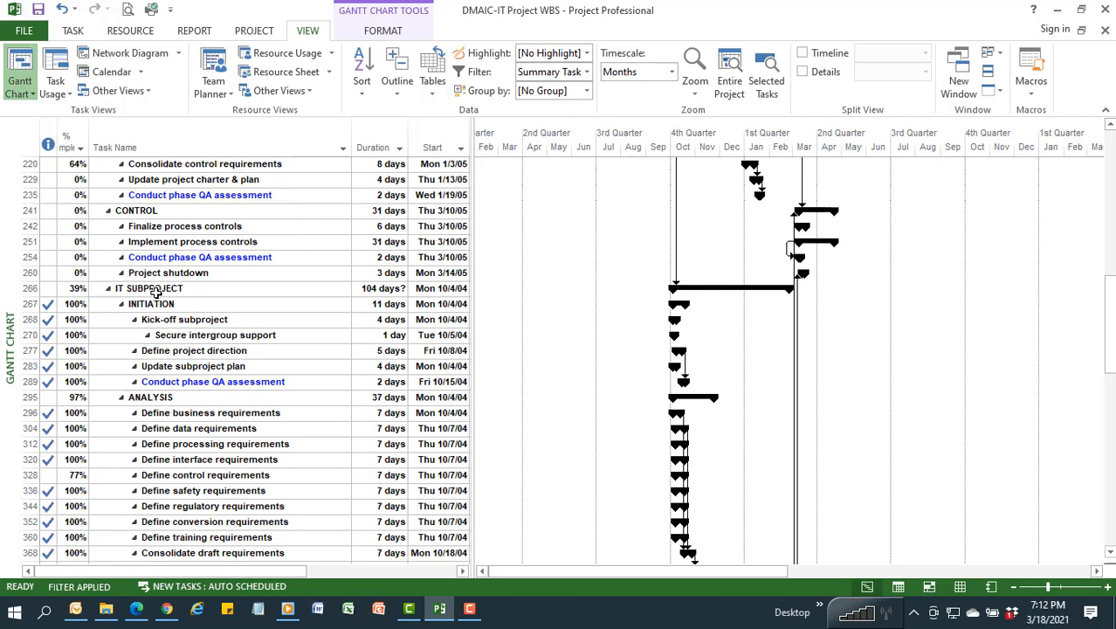
{"action": "mouse_move", "coordinate": [256, 395]}
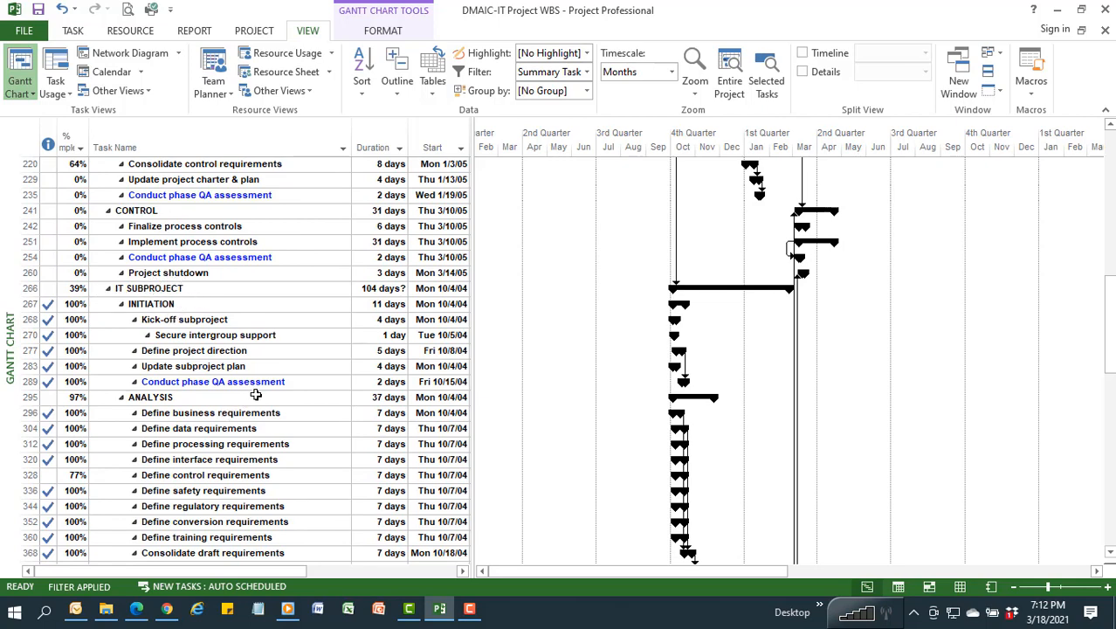
{"action": "mouse_move", "coordinate": [1110, 539]}
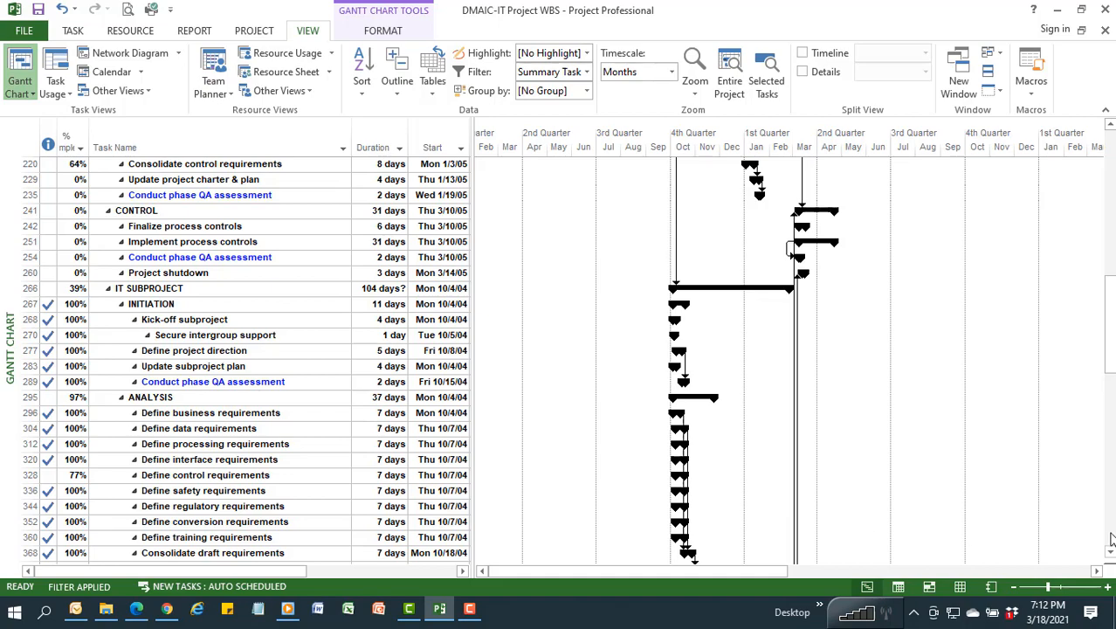
{"action": "scroll", "scroll_direction": "down", "scroll_amount": 3}
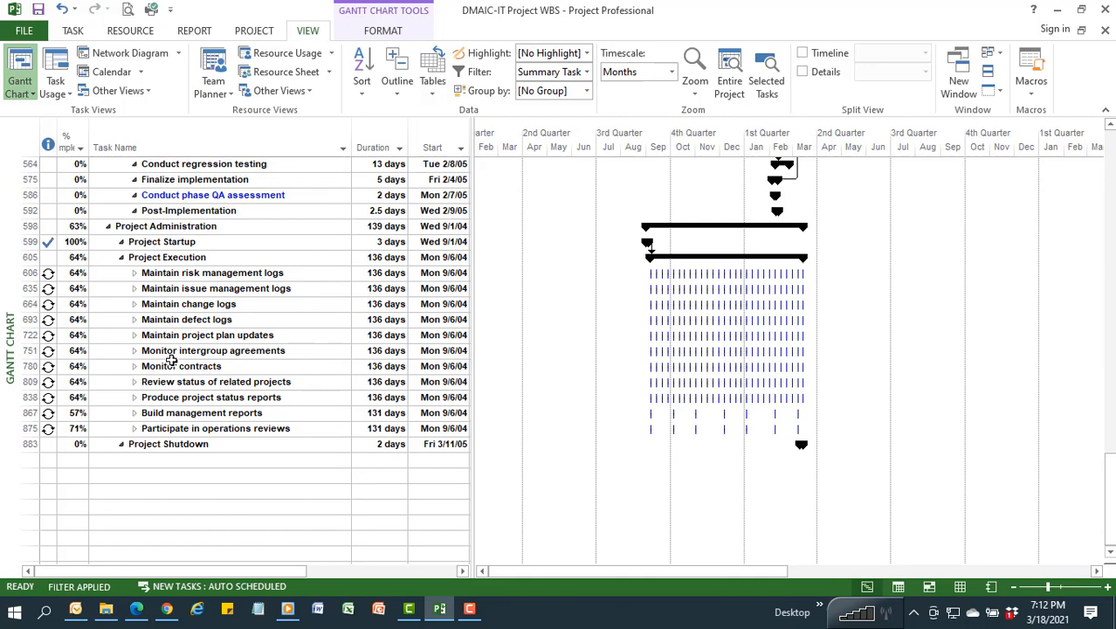
{"action": "mouse_move", "coordinate": [1109, 156]}
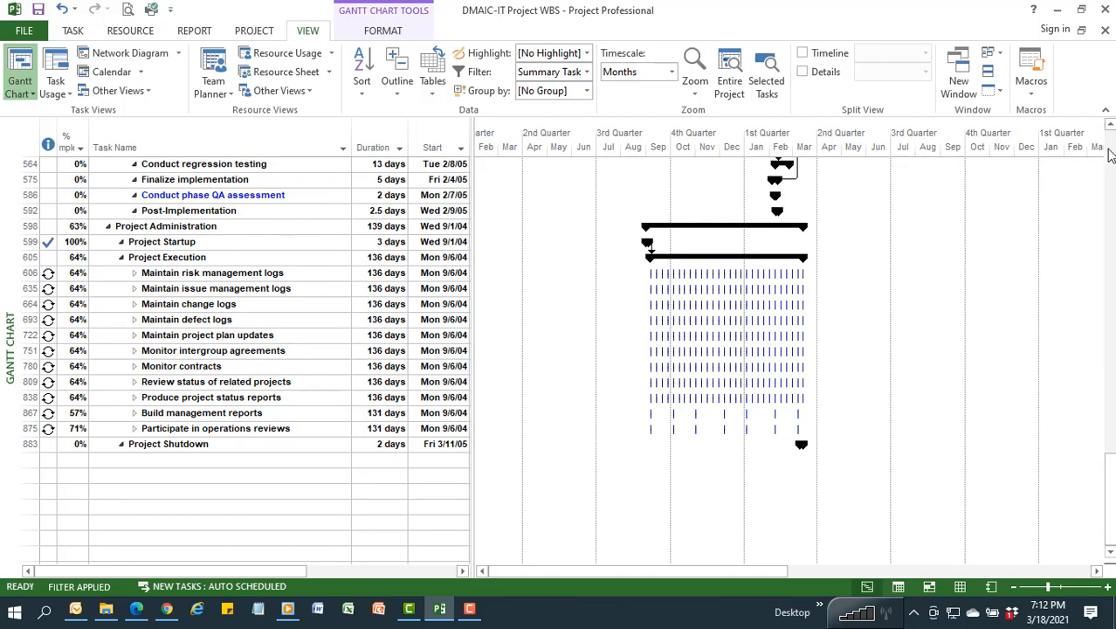
{"action": "scroll", "scroll_direction": "up", "scroll_amount": 3}
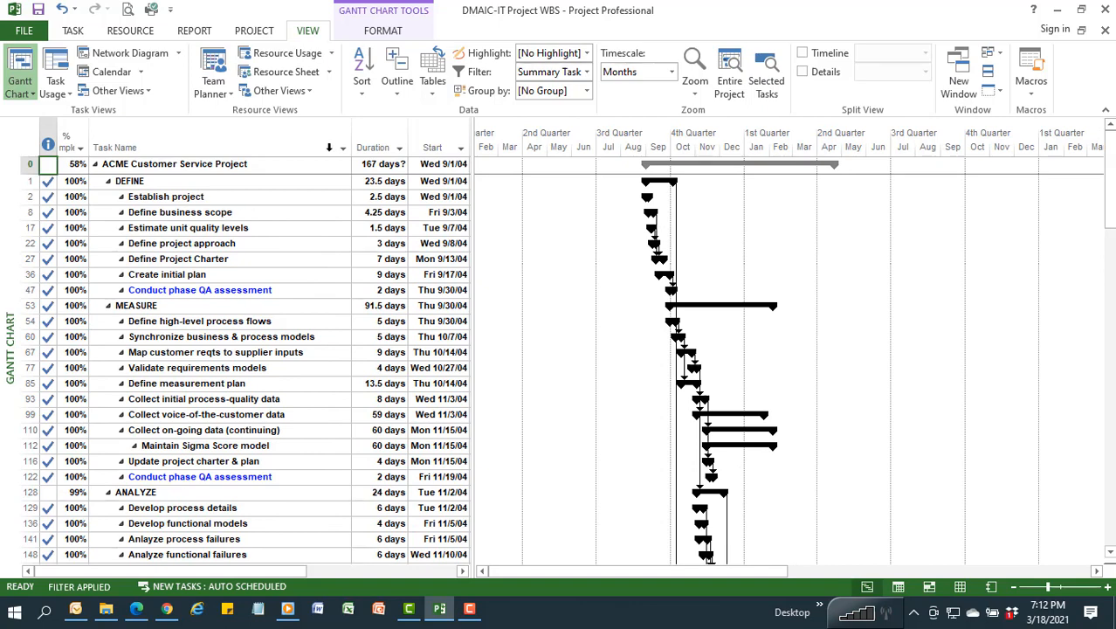
Remove the filter to list every task and scroll down to the IT system testing tasks
{"action": "left_click", "coordinate": [586, 71]}
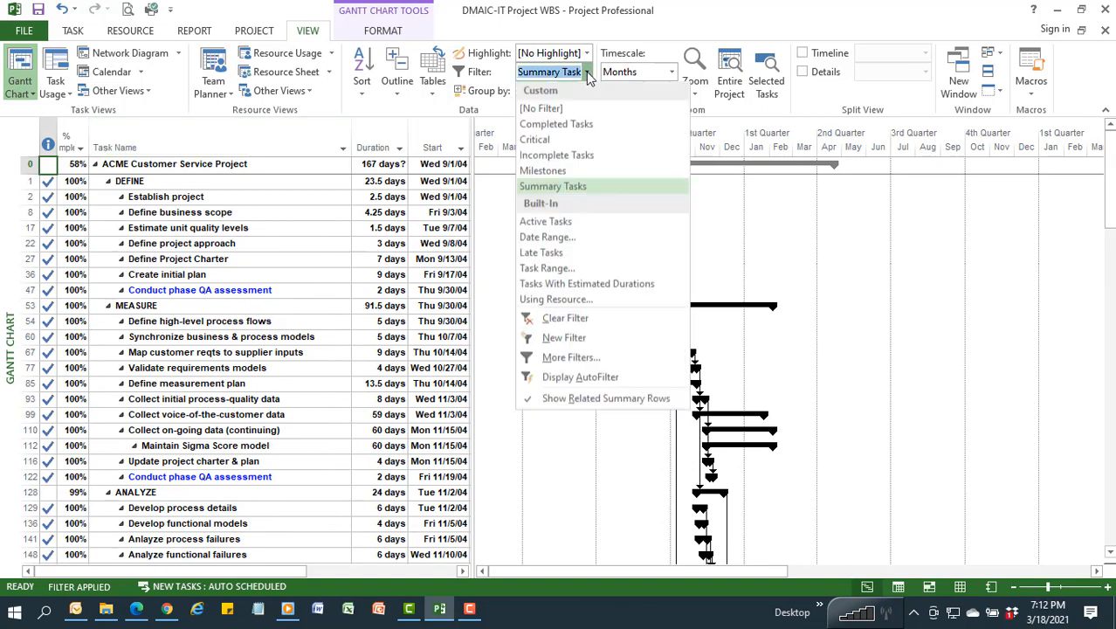
{"action": "mouse_move", "coordinate": [557, 157]}
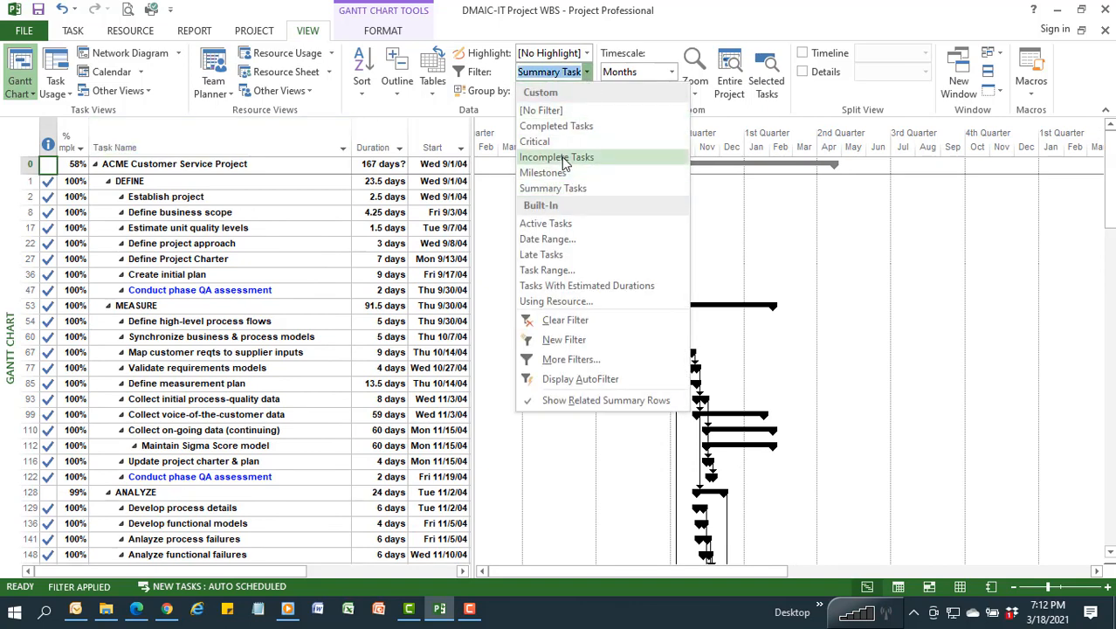
{"action": "mouse_move", "coordinate": [556, 188]}
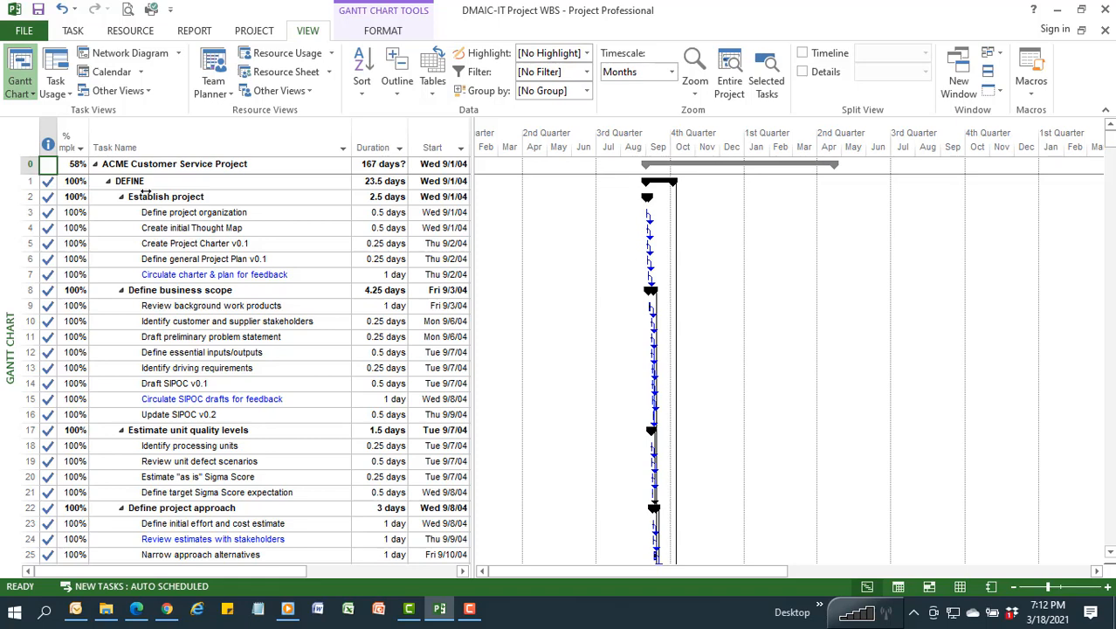
{"action": "mouse_move", "coordinate": [161, 198]}
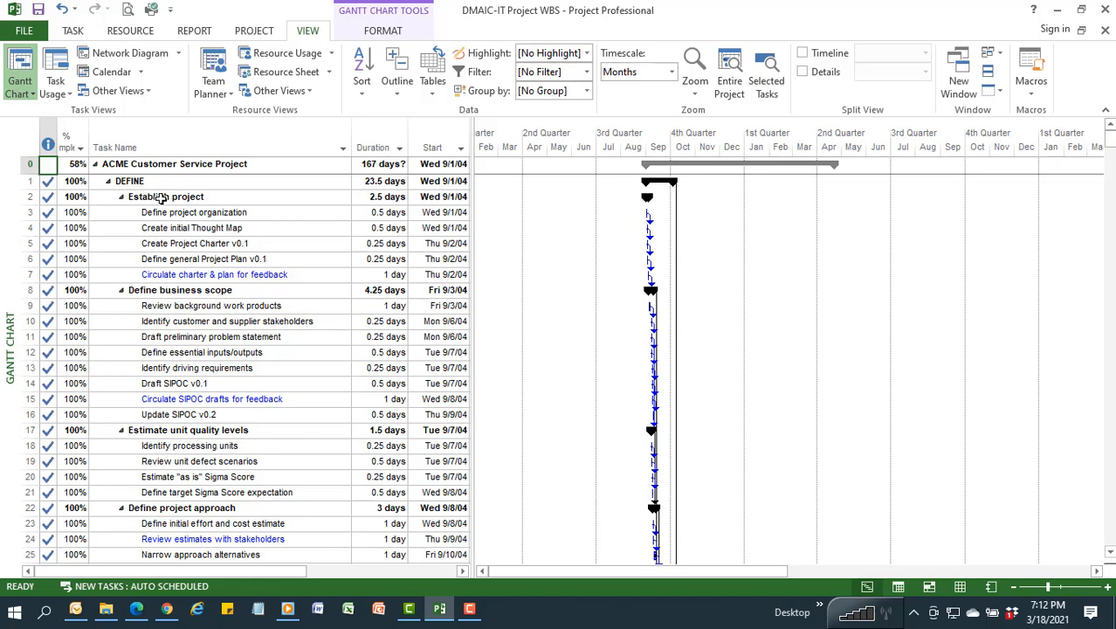
{"action": "mouse_move", "coordinate": [235, 181]}
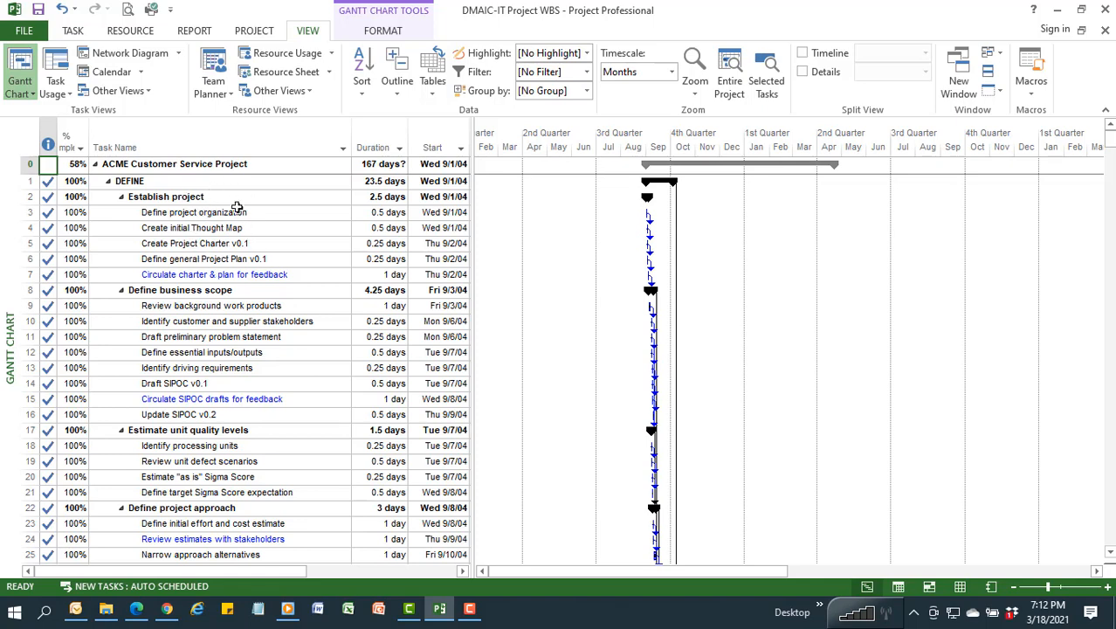
{"action": "mouse_move", "coordinate": [370, 217]}
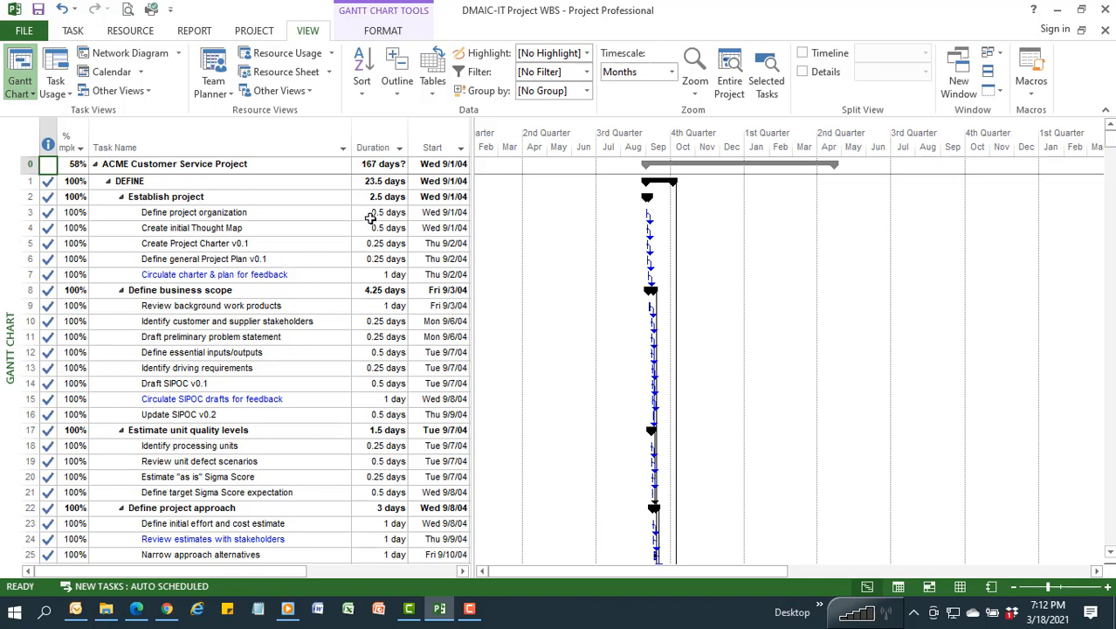
{"action": "mouse_move", "coordinate": [317, 229]}
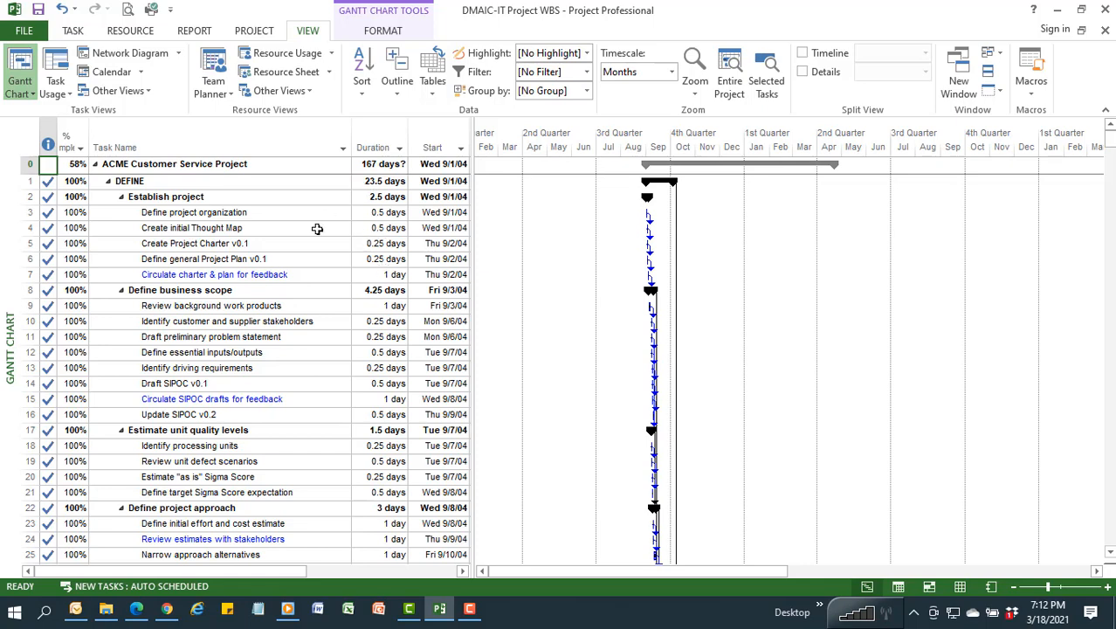
{"action": "mouse_move", "coordinate": [172, 234]}
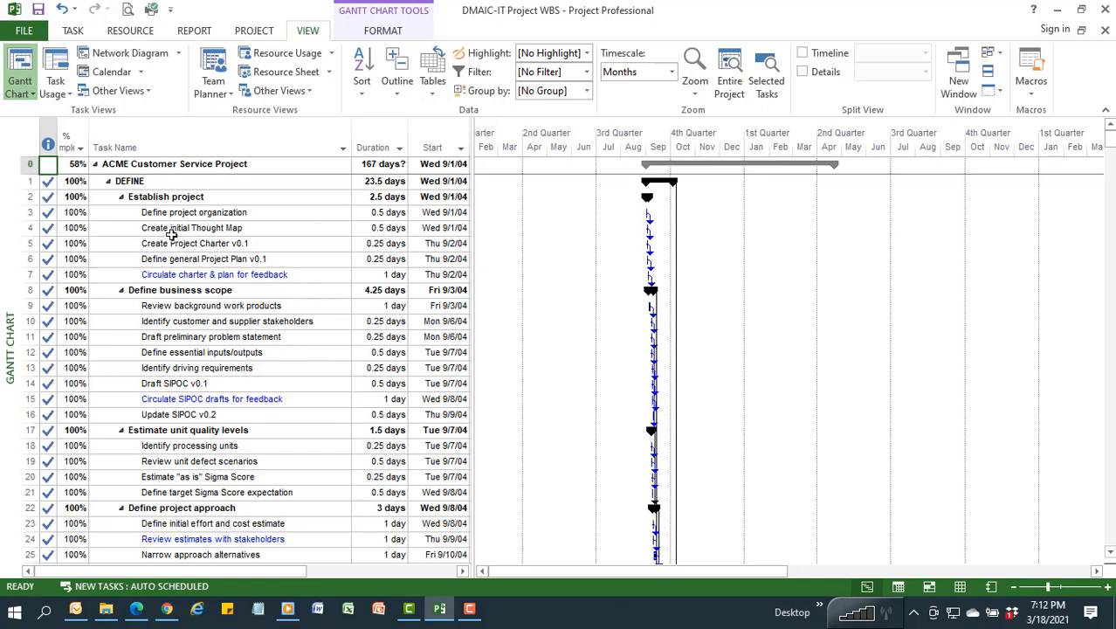
{"action": "mouse_move", "coordinate": [300, 350]}
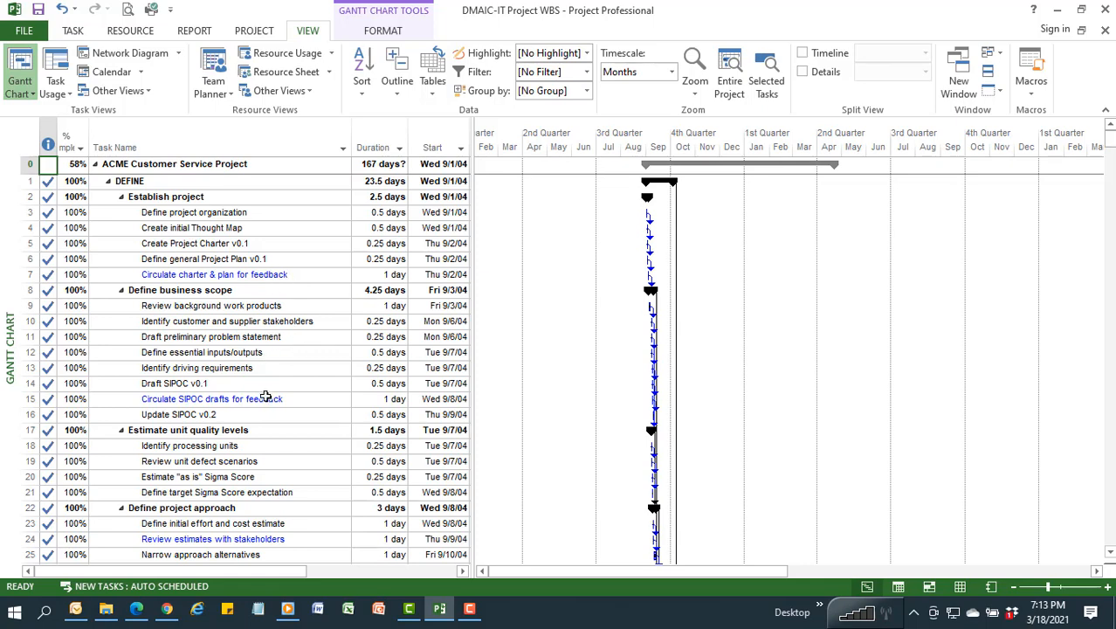
{"action": "mouse_move", "coordinate": [942, 431]}
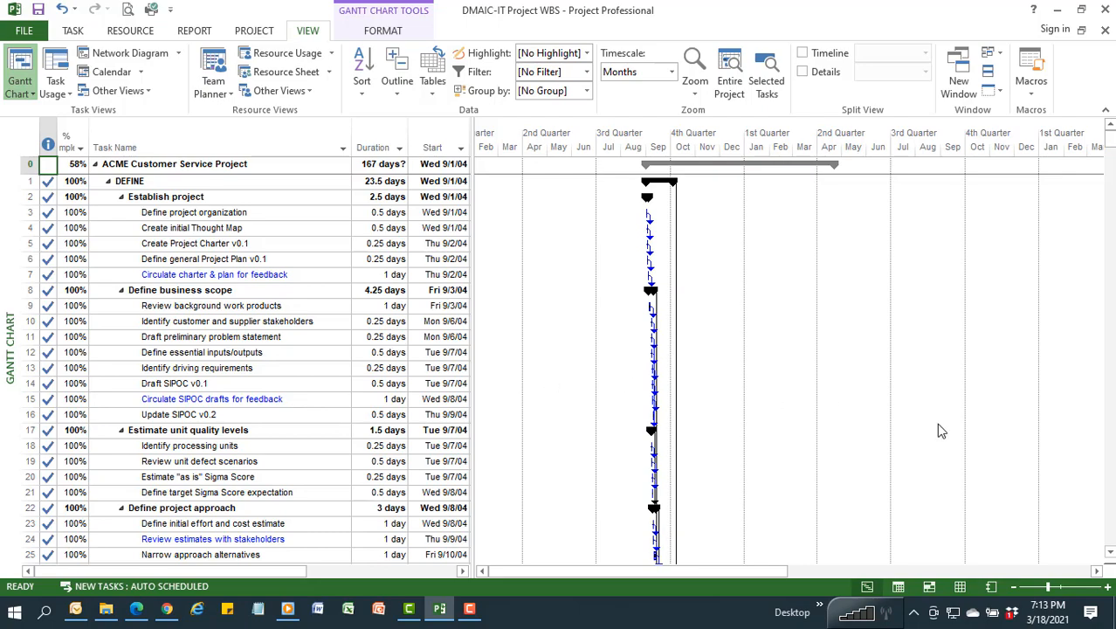
{"action": "scroll", "scroll_direction": "down", "scroll_amount": 3}
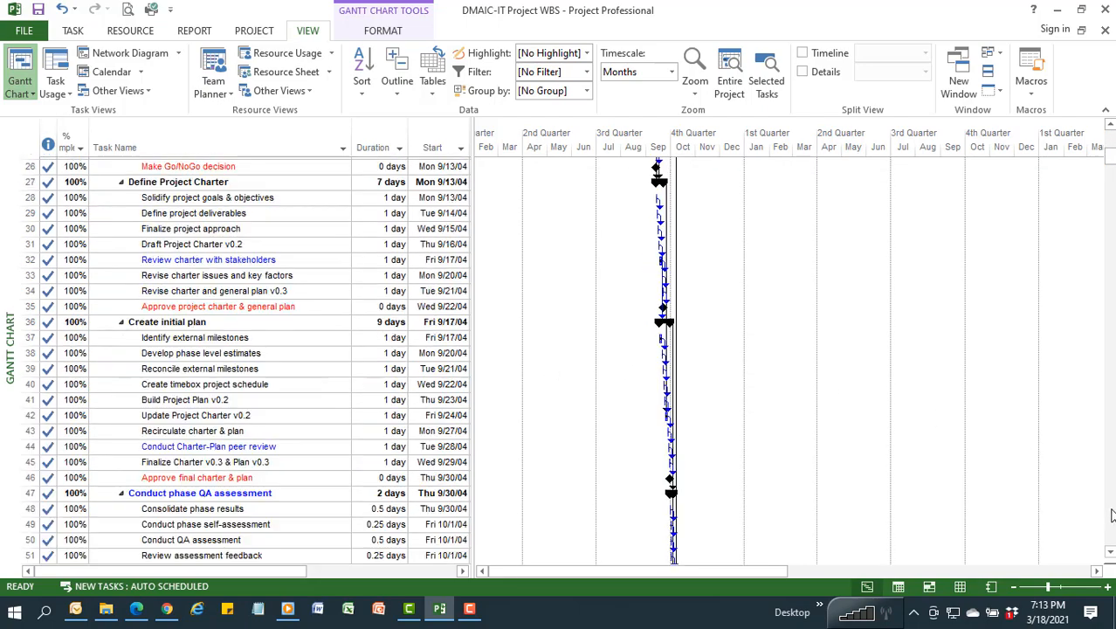
{"action": "scroll", "scroll_direction": "down", "scroll_amount": 3}
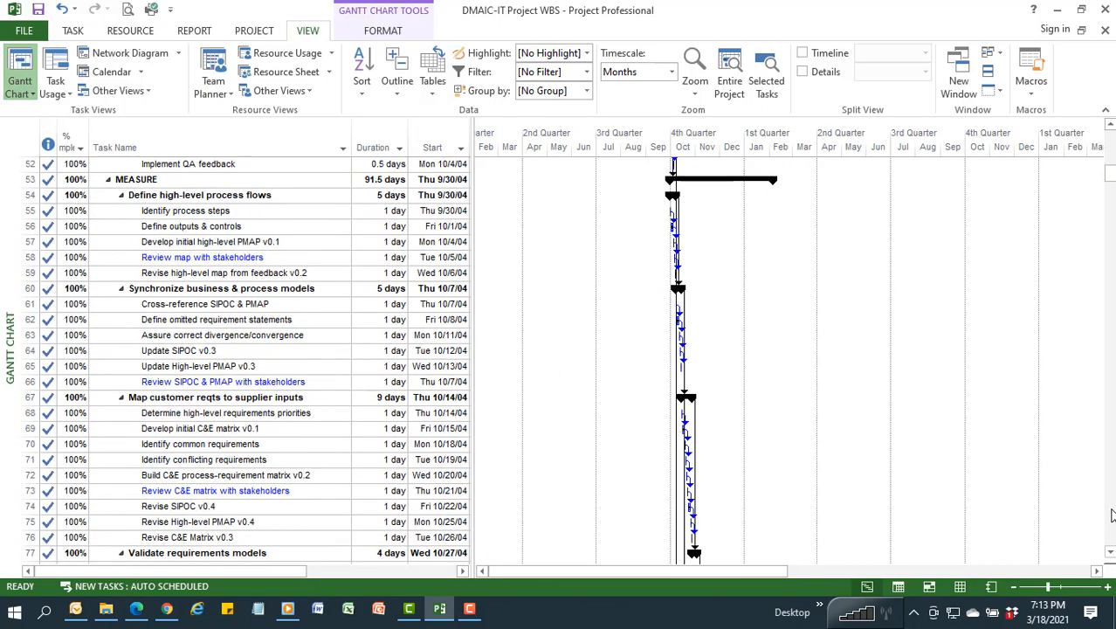
{"action": "scroll", "scroll_direction": "down", "scroll_amount": 3}
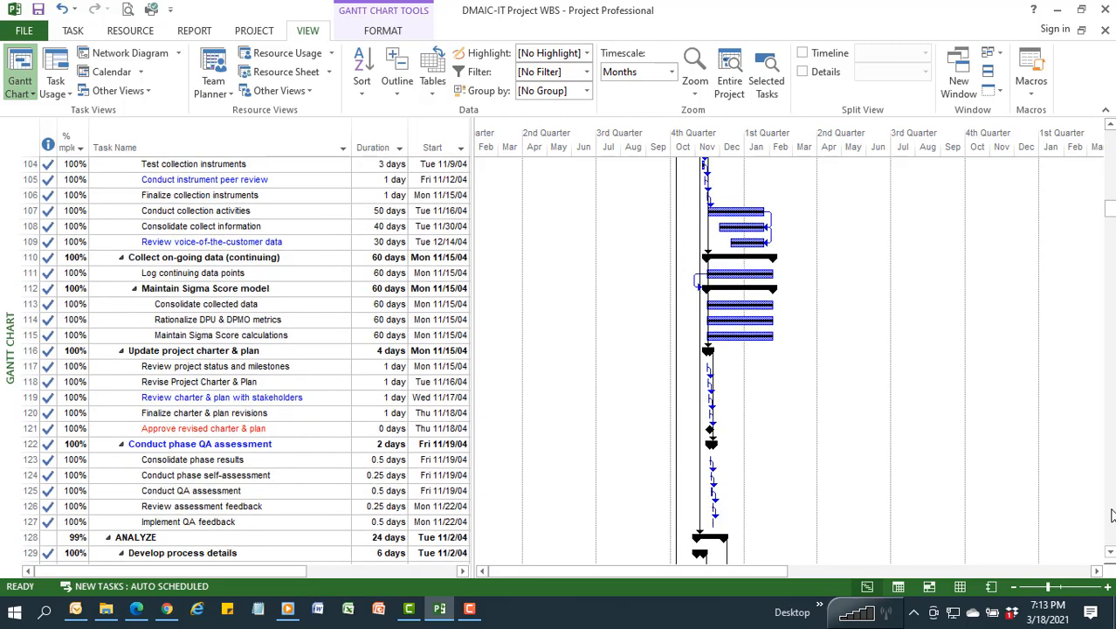
{"action": "scroll", "scroll_direction": "down", "scroll_amount": 3}
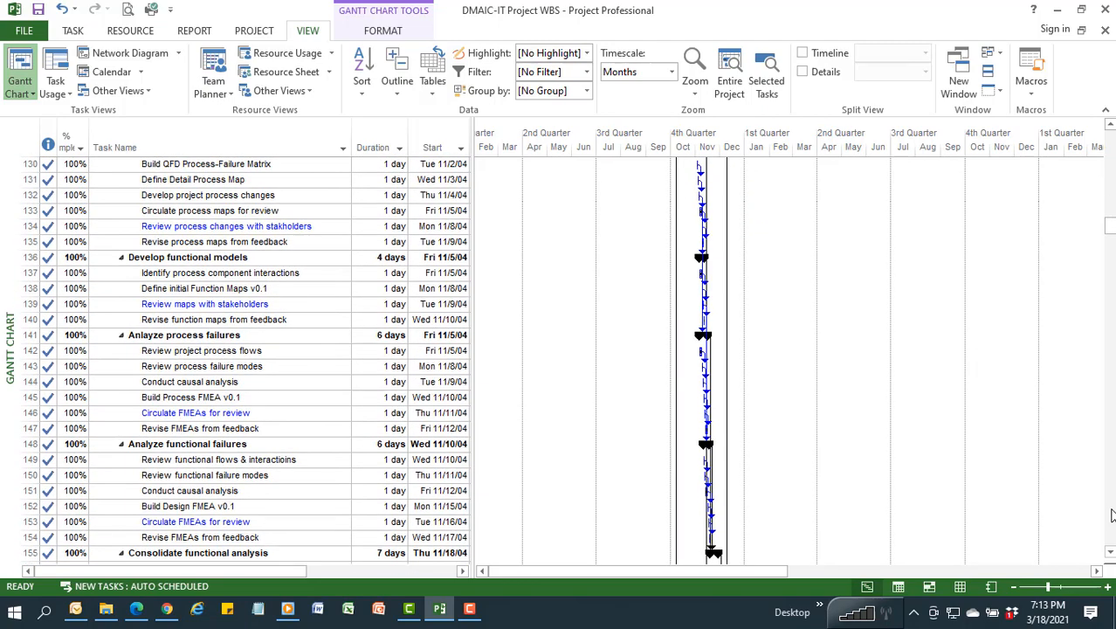
{"action": "scroll", "scroll_direction": "down", "scroll_amount": 3}
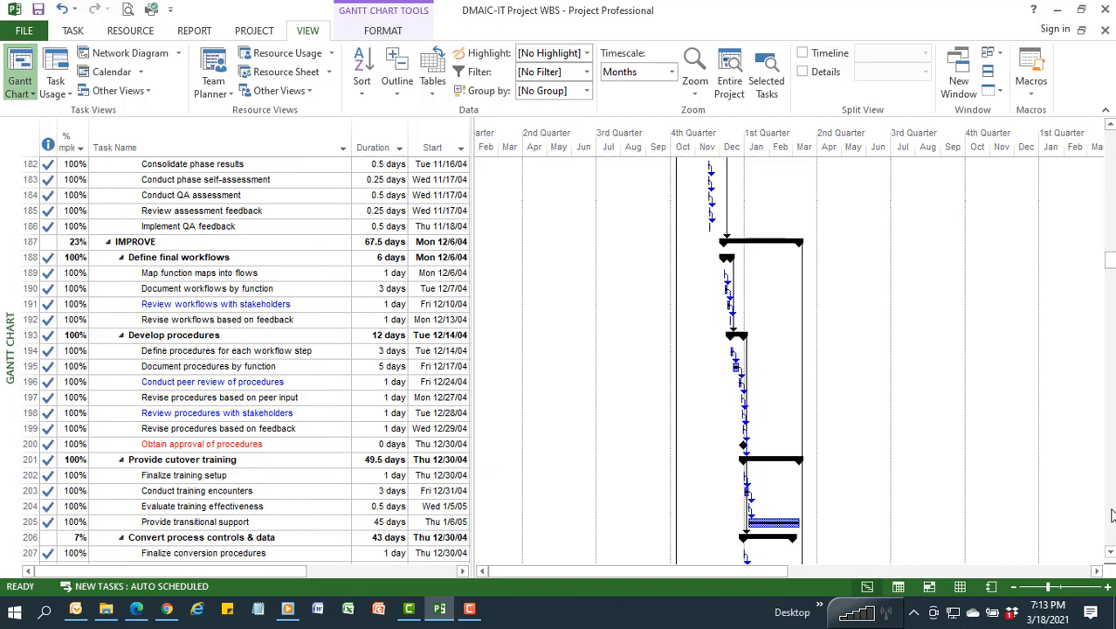
{"action": "scroll", "scroll_direction": "down", "scroll_amount": 3}
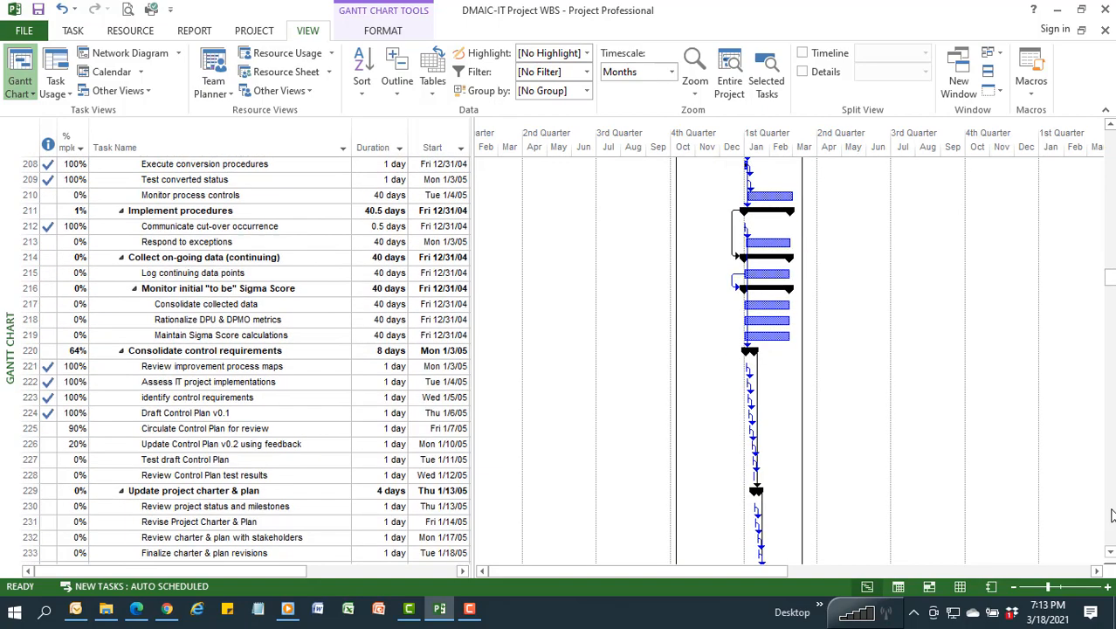
{"action": "scroll", "scroll_direction": "down", "scroll_amount": 3}
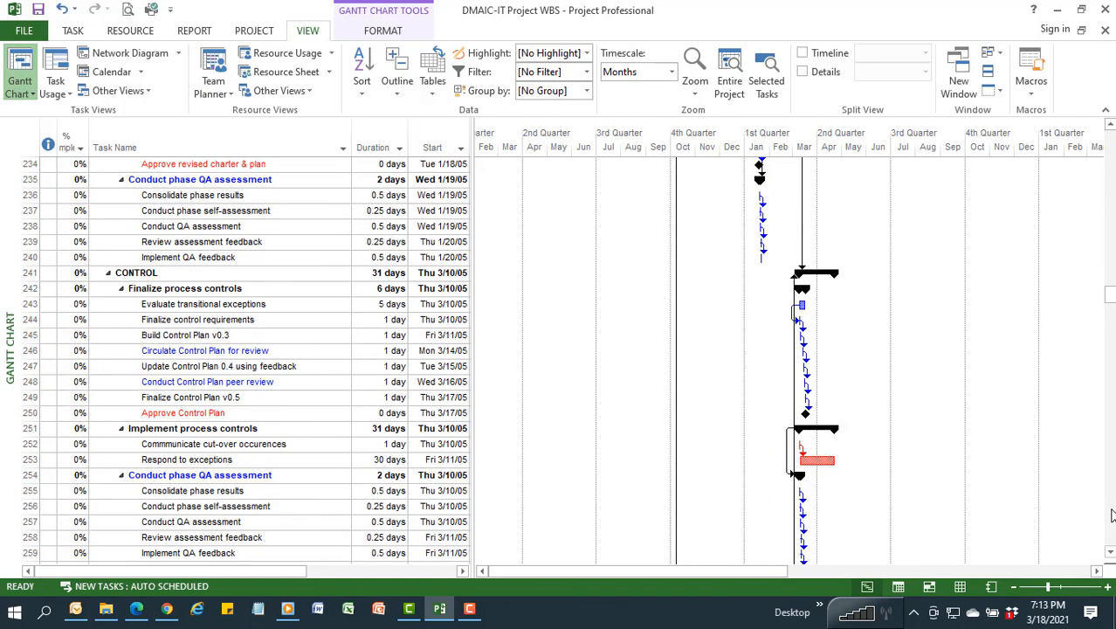
{"action": "scroll", "scroll_direction": "down", "scroll_amount": 3}
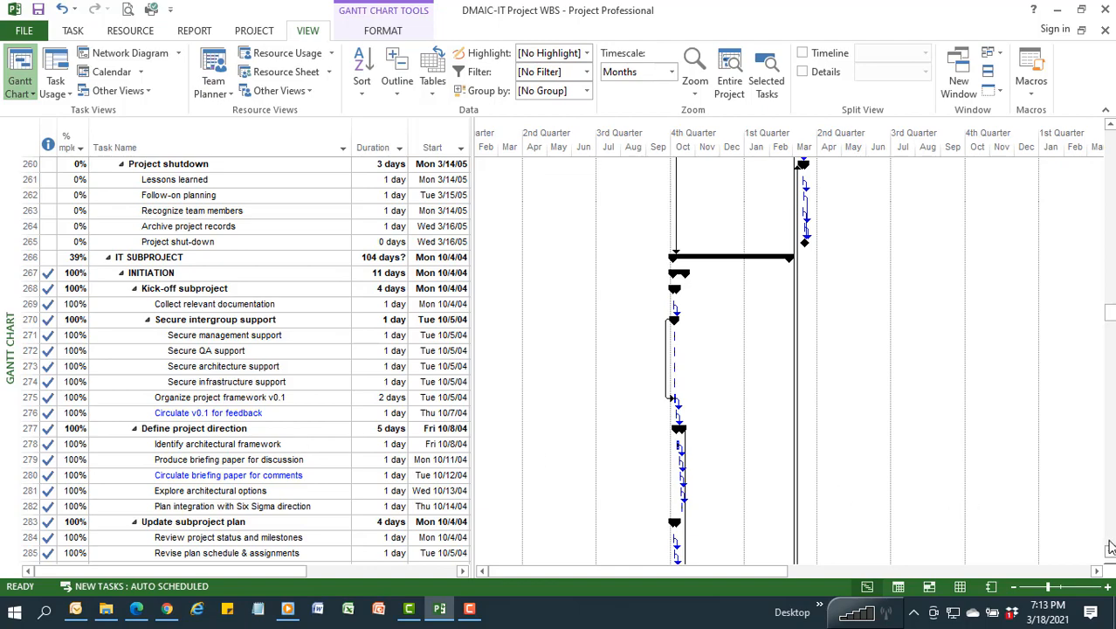
Continue through evaluation and Accept & Implement down to Project Shutdown's closing tasks
{"action": "scroll", "scroll_direction": "down", "scroll_amount": 3}
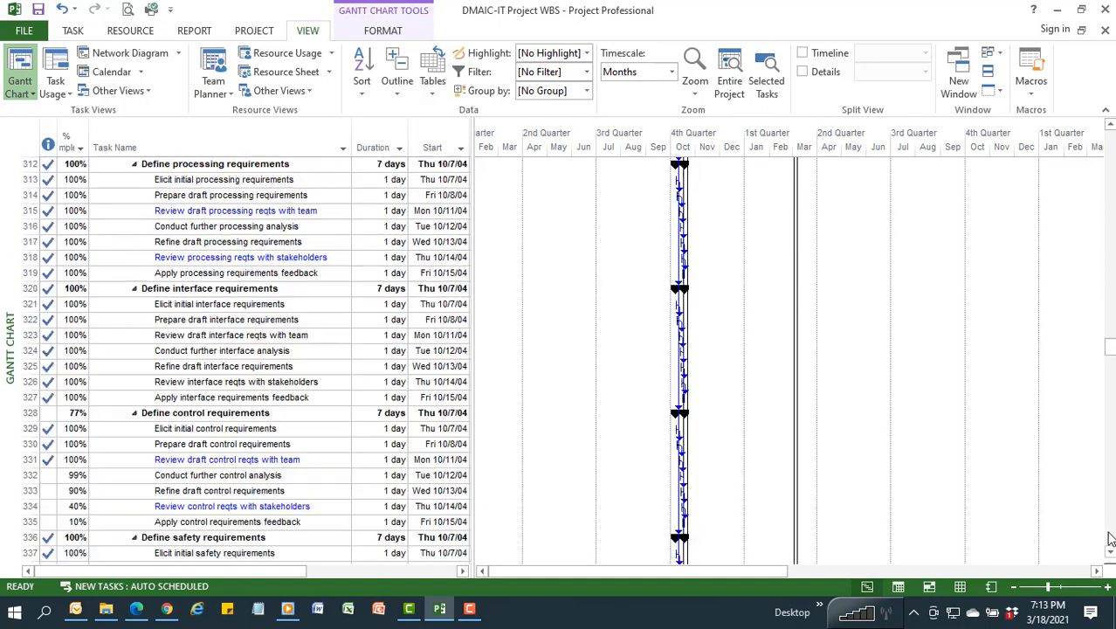
{"action": "scroll", "scroll_direction": "down", "scroll_amount": 3}
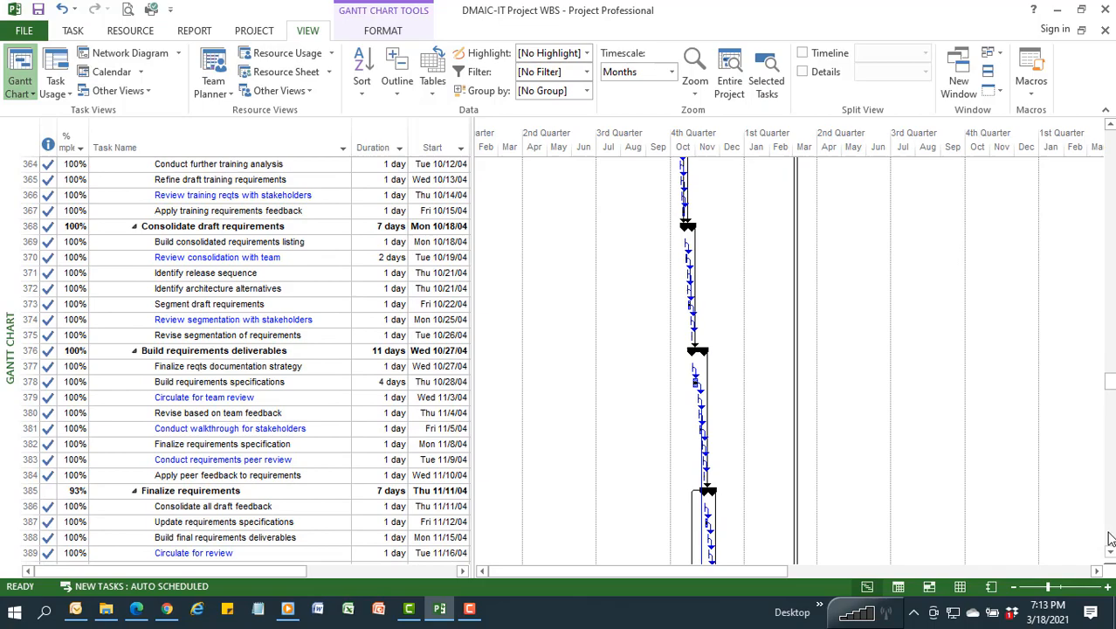
{"action": "scroll", "scroll_direction": "down", "scroll_amount": 3}
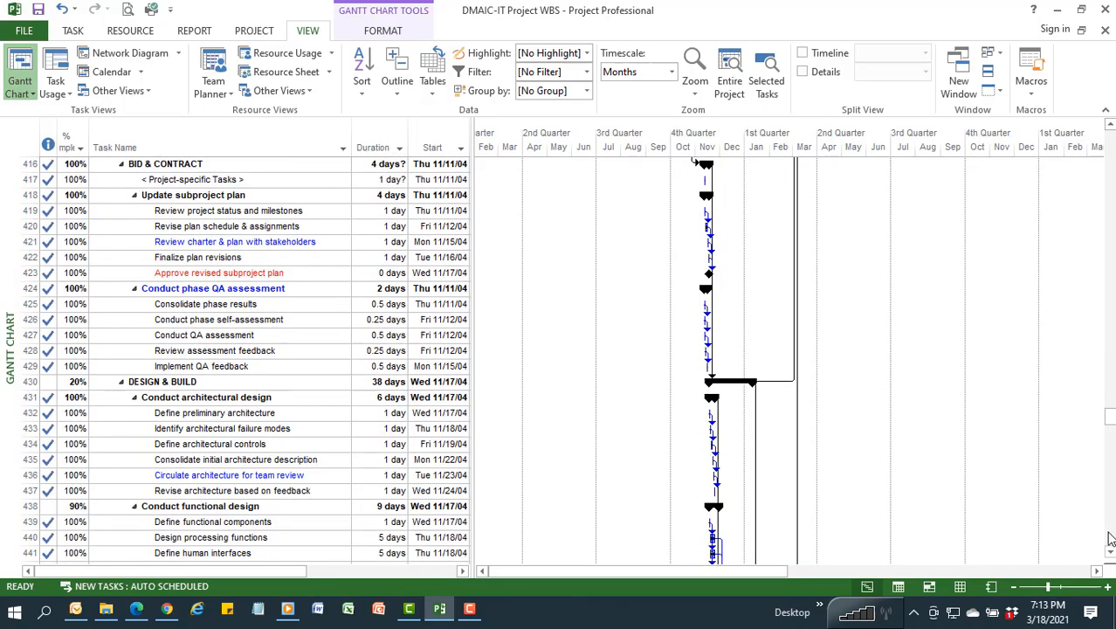
{"action": "scroll", "scroll_direction": "down", "scroll_amount": 3}
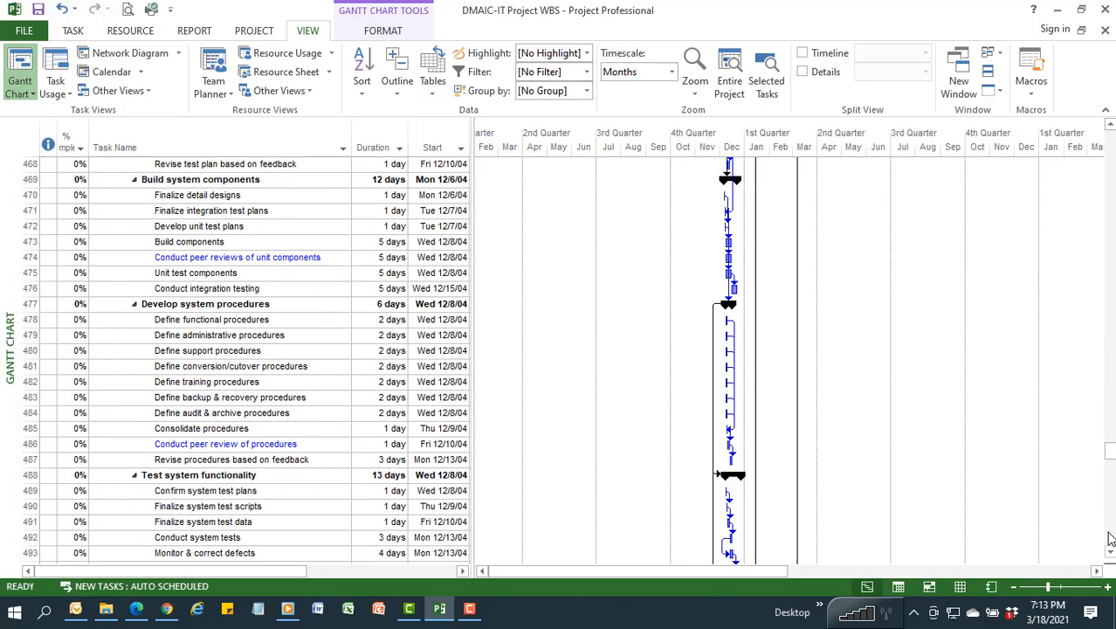
{"action": "scroll", "scroll_direction": "down", "scroll_amount": 3}
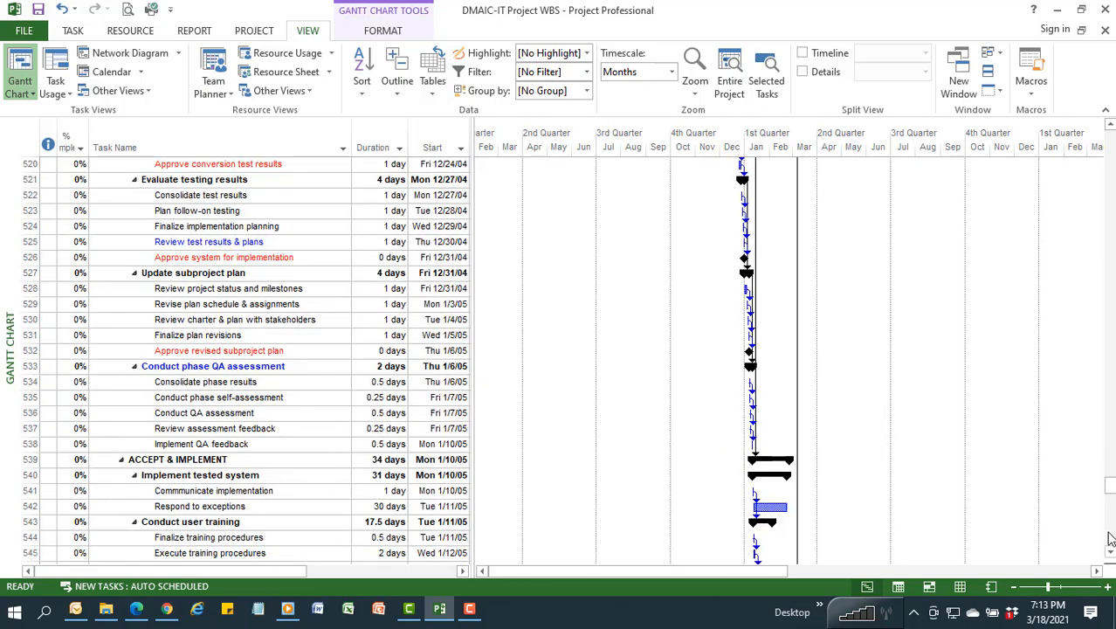
{"action": "scroll", "scroll_direction": "down", "scroll_amount": 3}
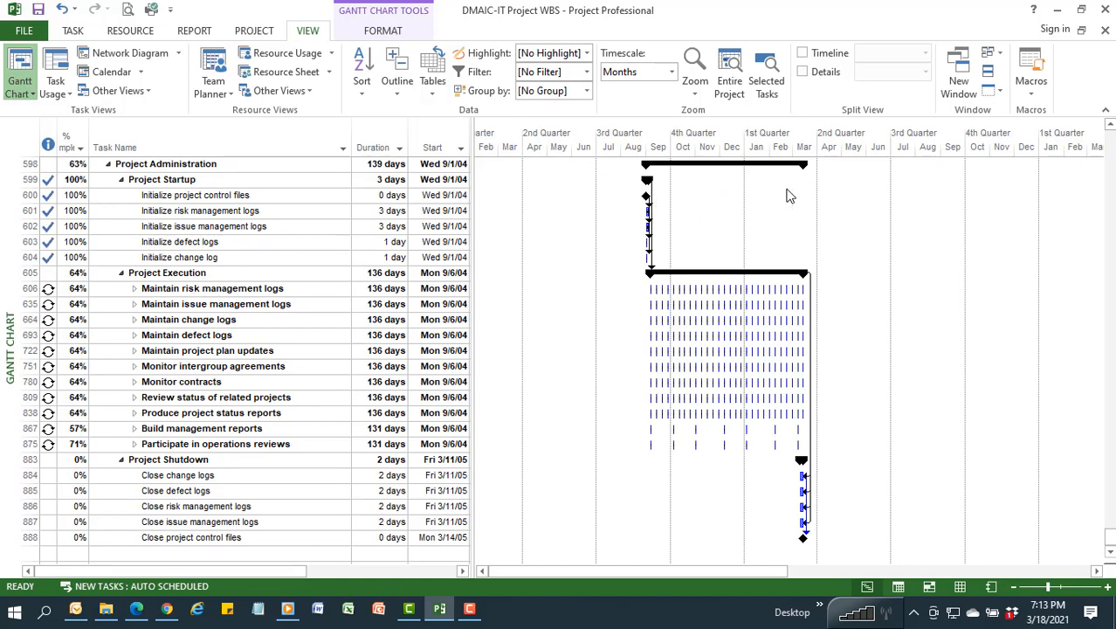
{"action": "mouse_move", "coordinate": [570, 438]}
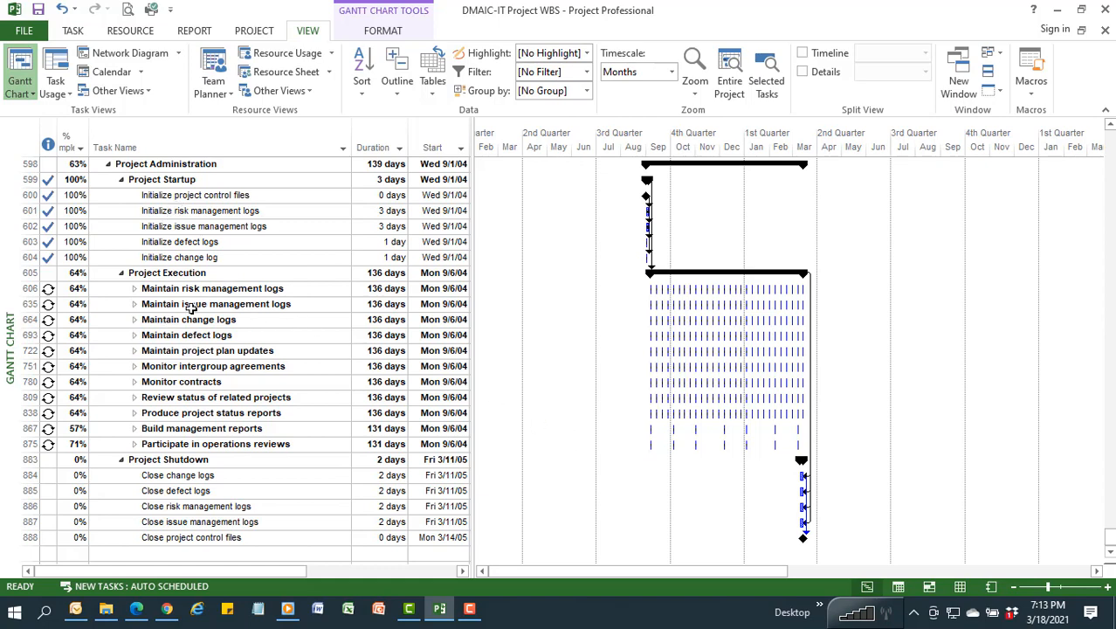
{"action": "mouse_move", "coordinate": [1043, 234]}
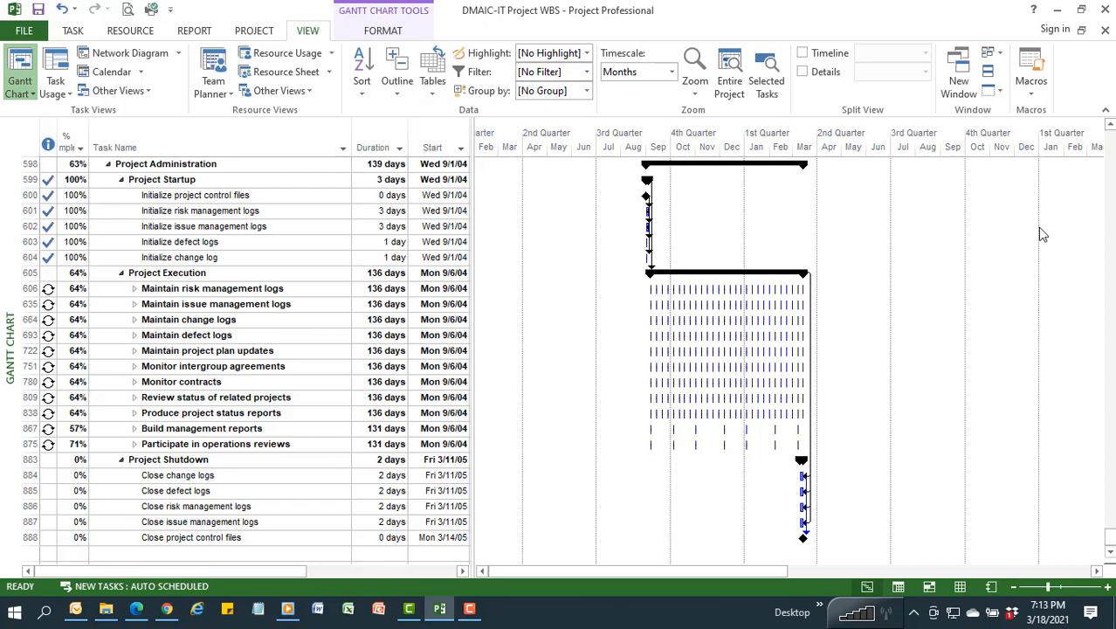
Scroll back up from Project Administration to the CONTROL phase tasks
{"action": "scroll", "scroll_direction": "up", "scroll_amount": 3}
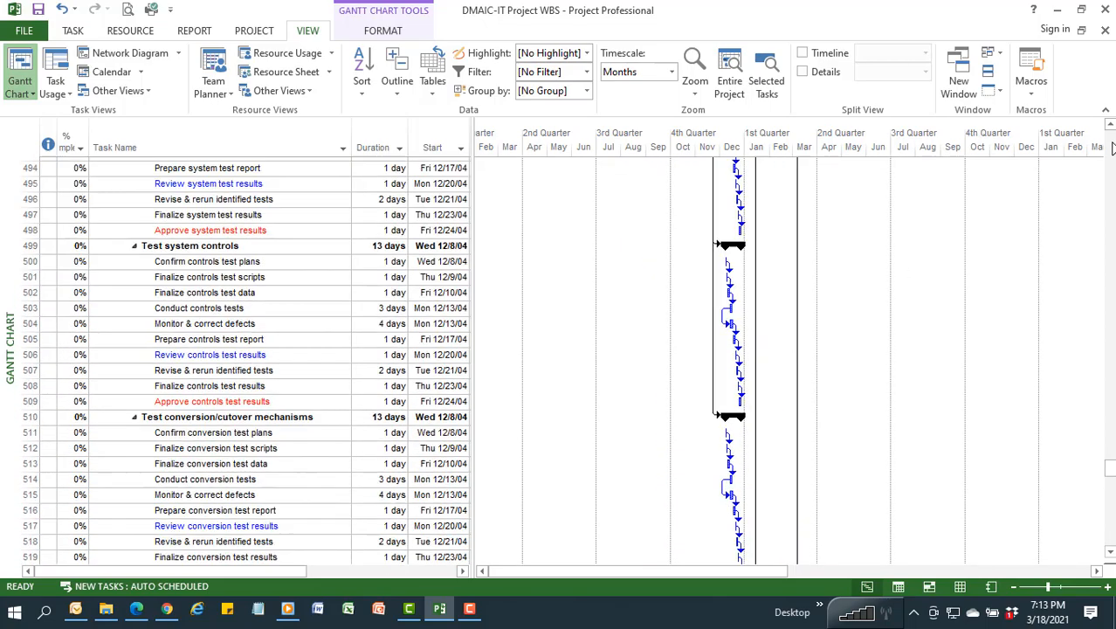
{"action": "scroll", "scroll_direction": "up", "scroll_amount": 3}
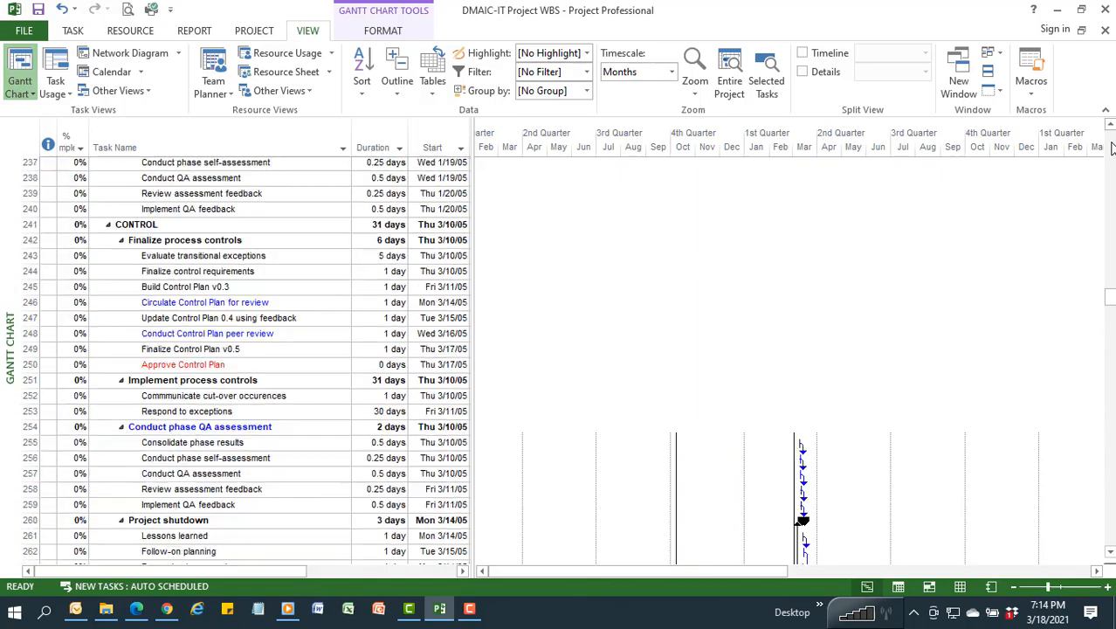
{"action": "scroll", "scroll_direction": "up", "scroll_amount": 3}
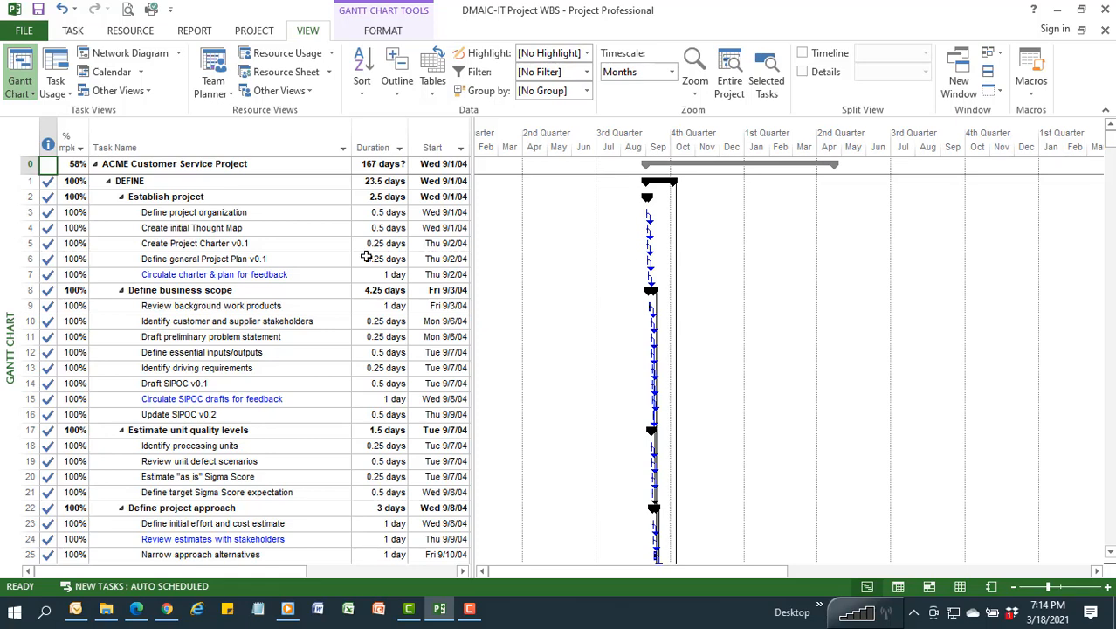
{"action": "mouse_move", "coordinate": [248, 316]}
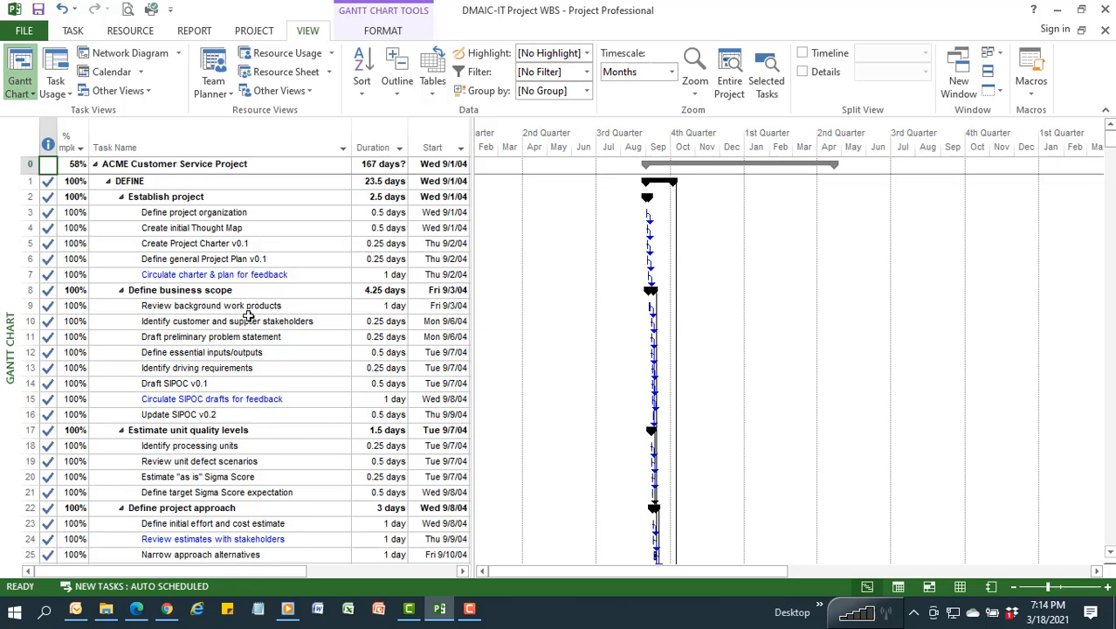
{"action": "mouse_move", "coordinate": [299, 281]}
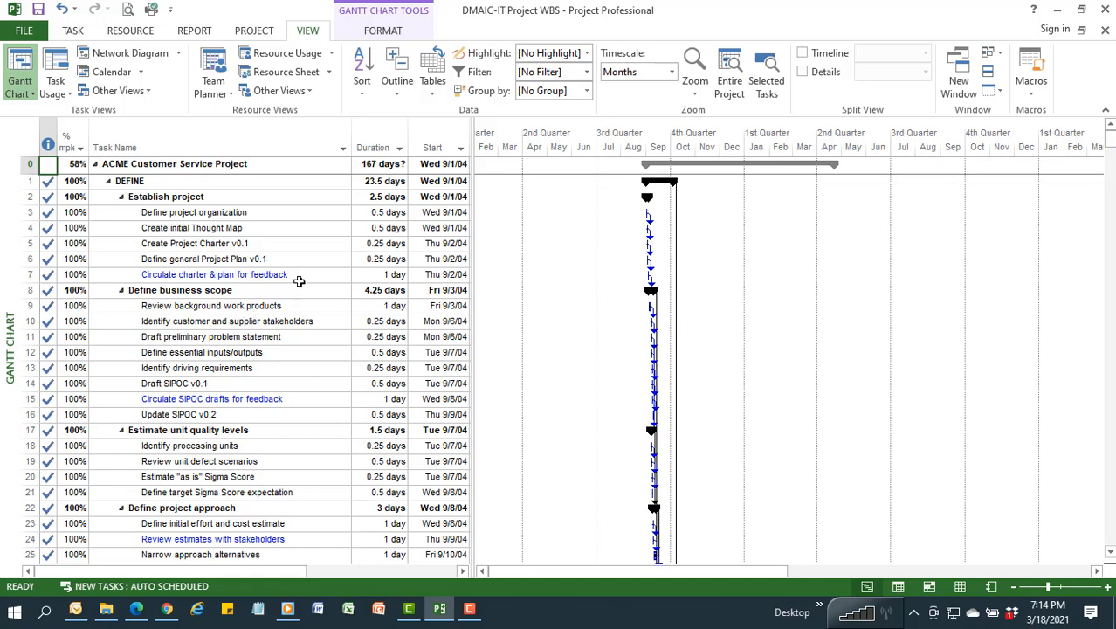
{"action": "mouse_move", "coordinate": [666, 478]}
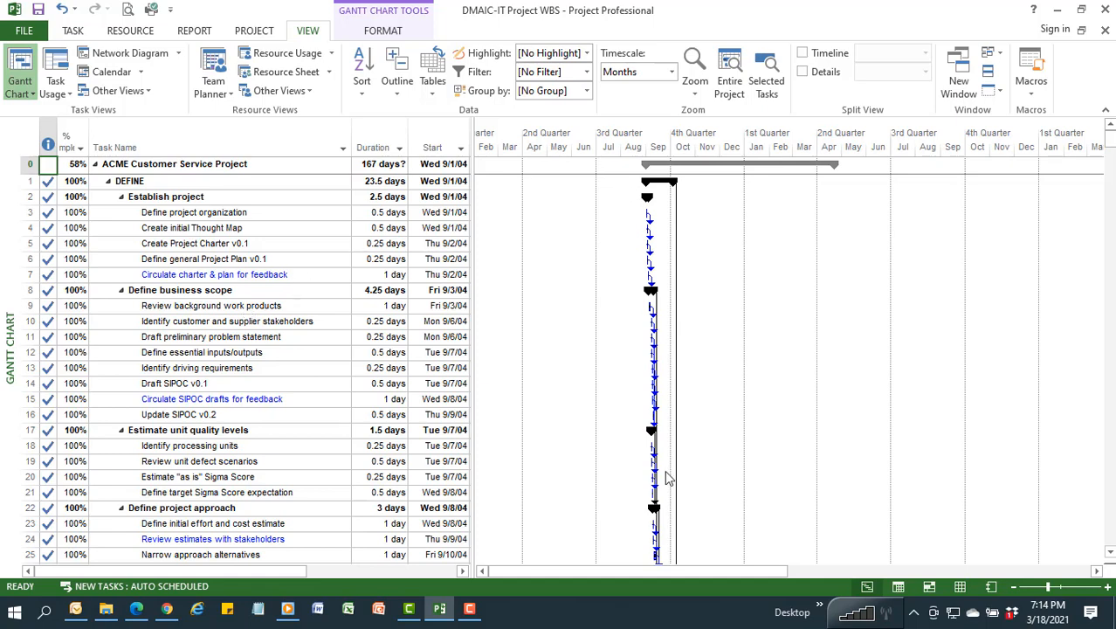
{"action": "mouse_move", "coordinate": [498, 454]}
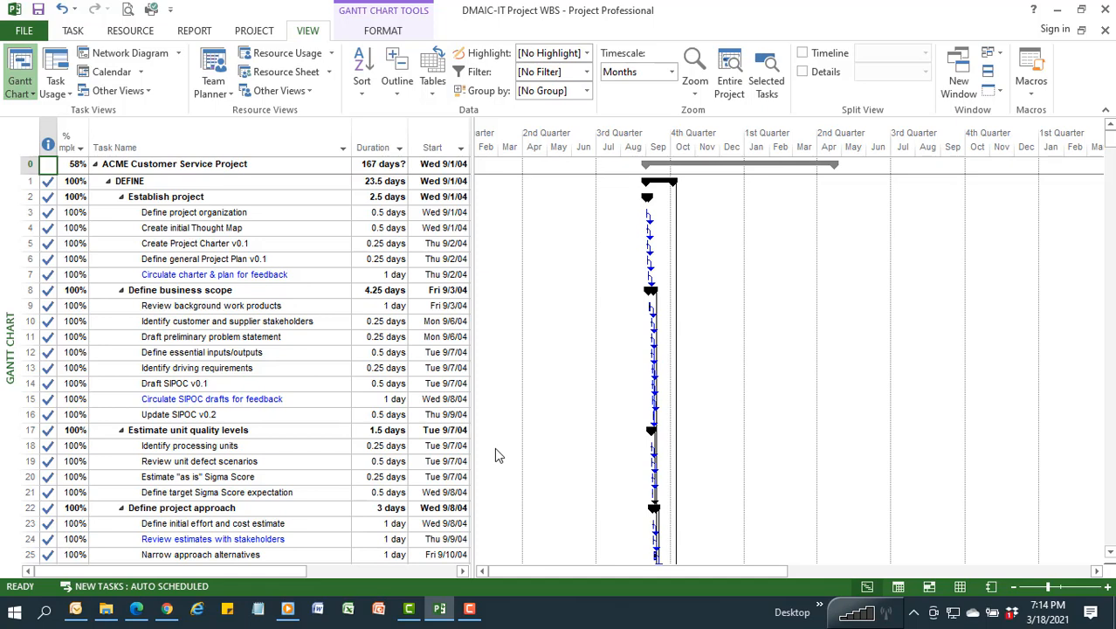
{"action": "mouse_move", "coordinate": [533, 313]}
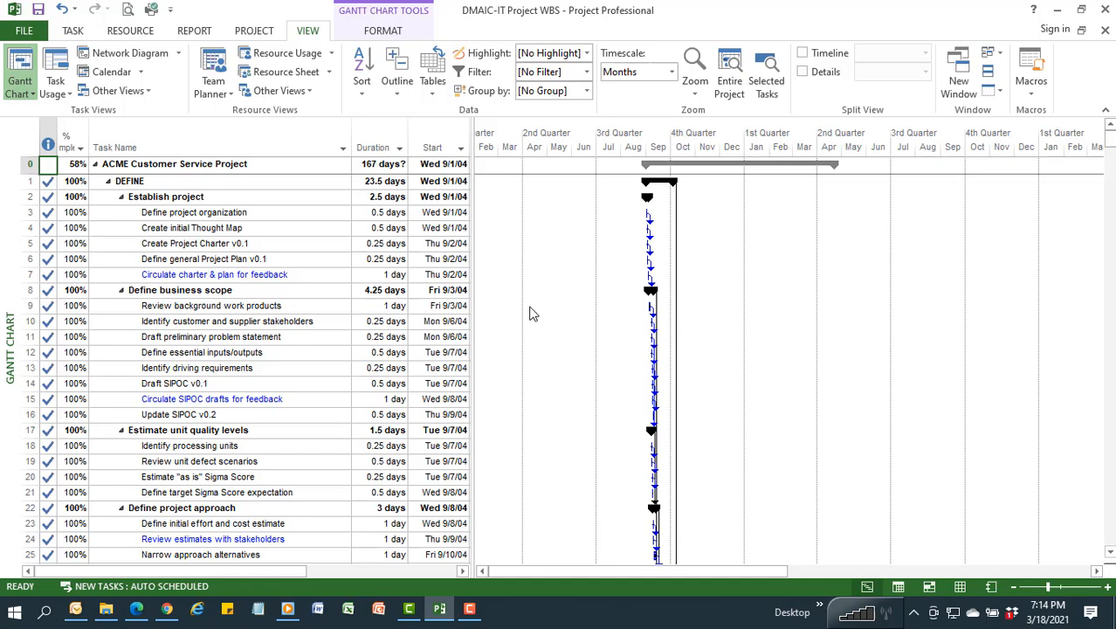
Select a row at the plan's top, with the 100% complete DEFINE tasks in view
{"action": "left_click", "coordinate": [373, 147]}
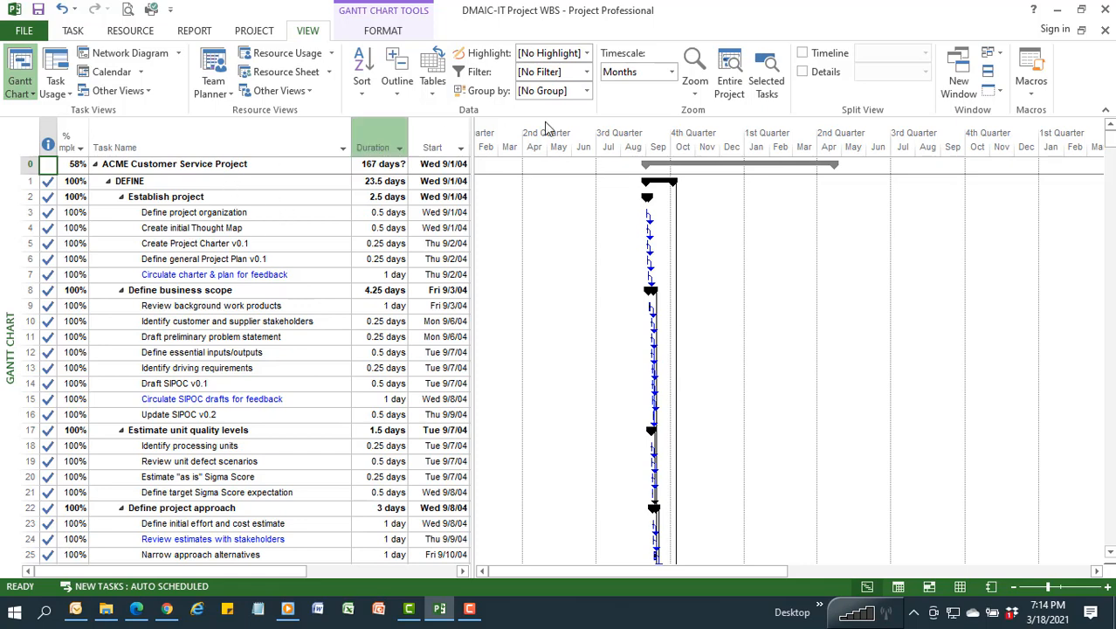
{"action": "mouse_move", "coordinate": [585, 72]}
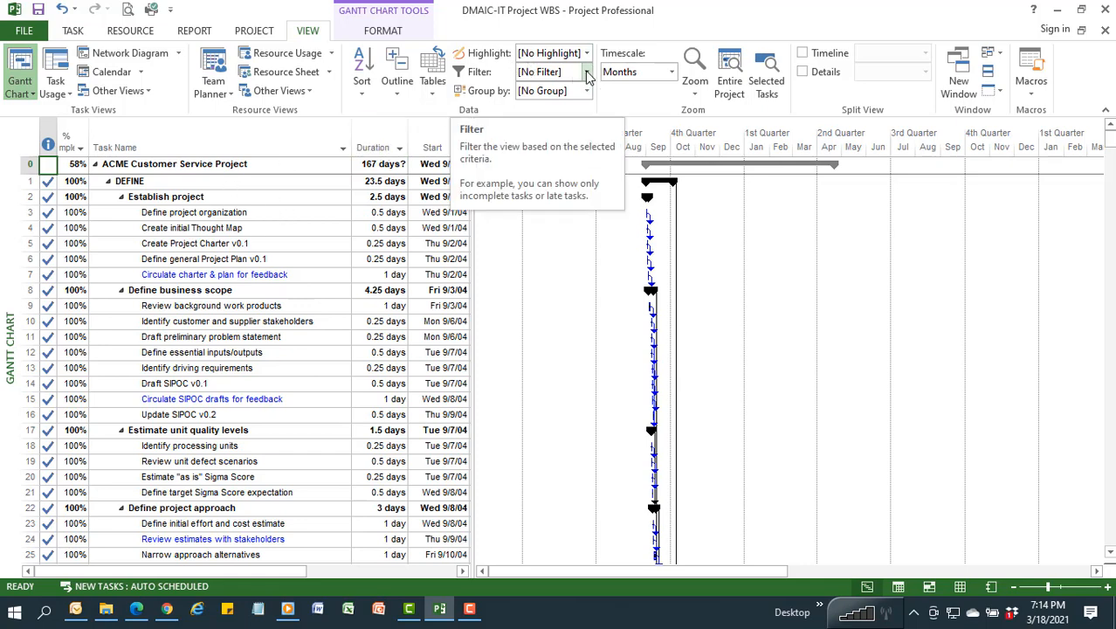
Apply the Incomplete Tasks filter to show the unfinished ANALYZE and IMPROVE work
{"action": "left_click", "coordinate": [586, 72]}
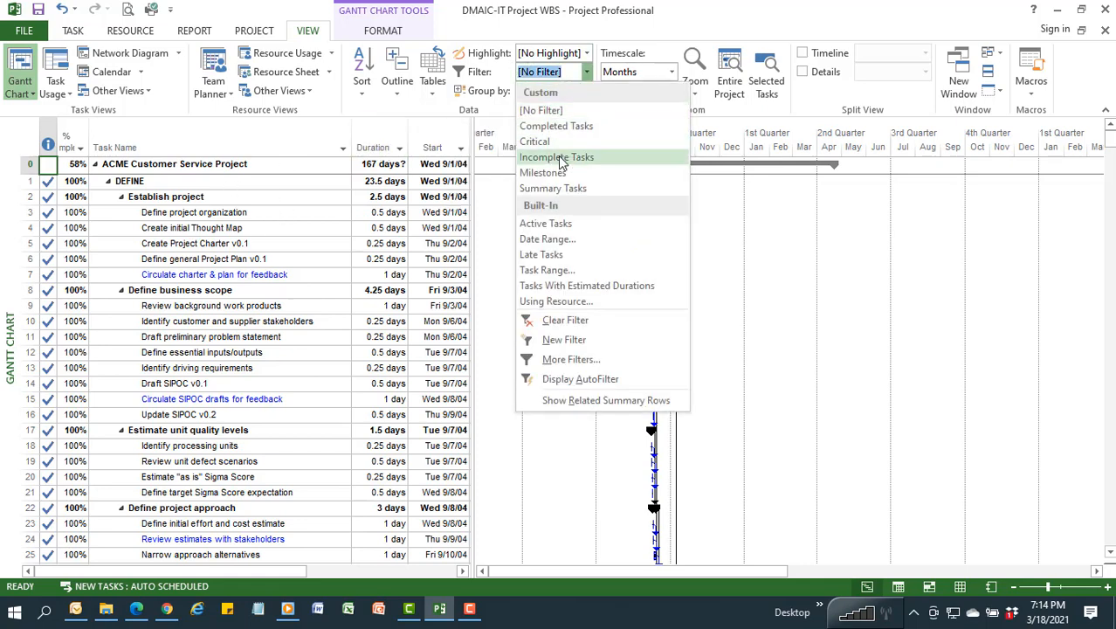
{"action": "left_click", "coordinate": [556, 156]}
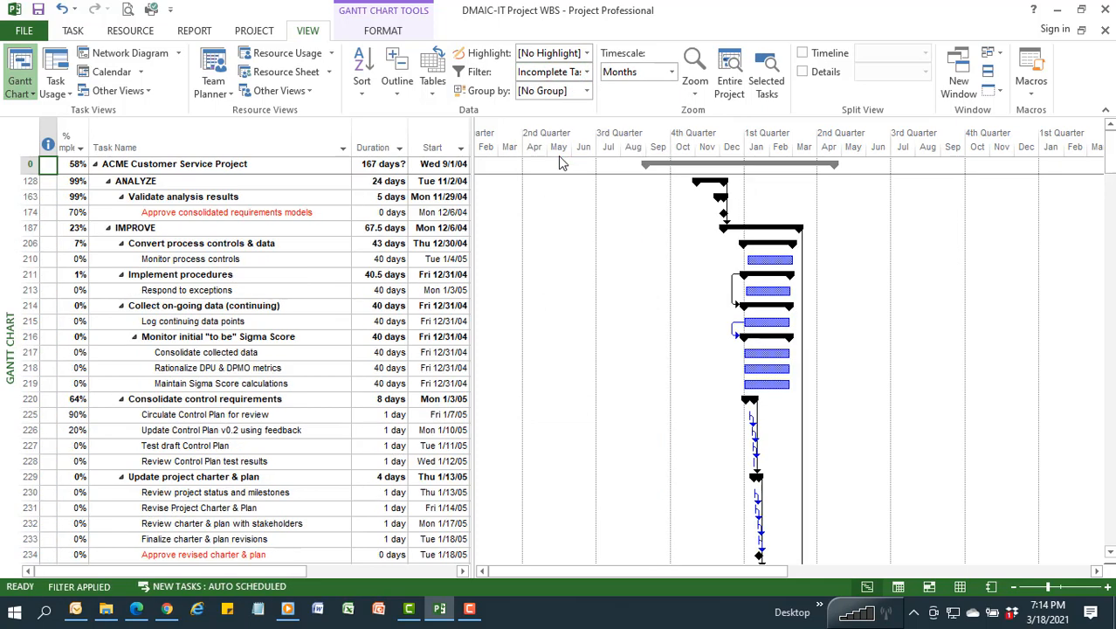
{"action": "mouse_move", "coordinate": [550, 358]}
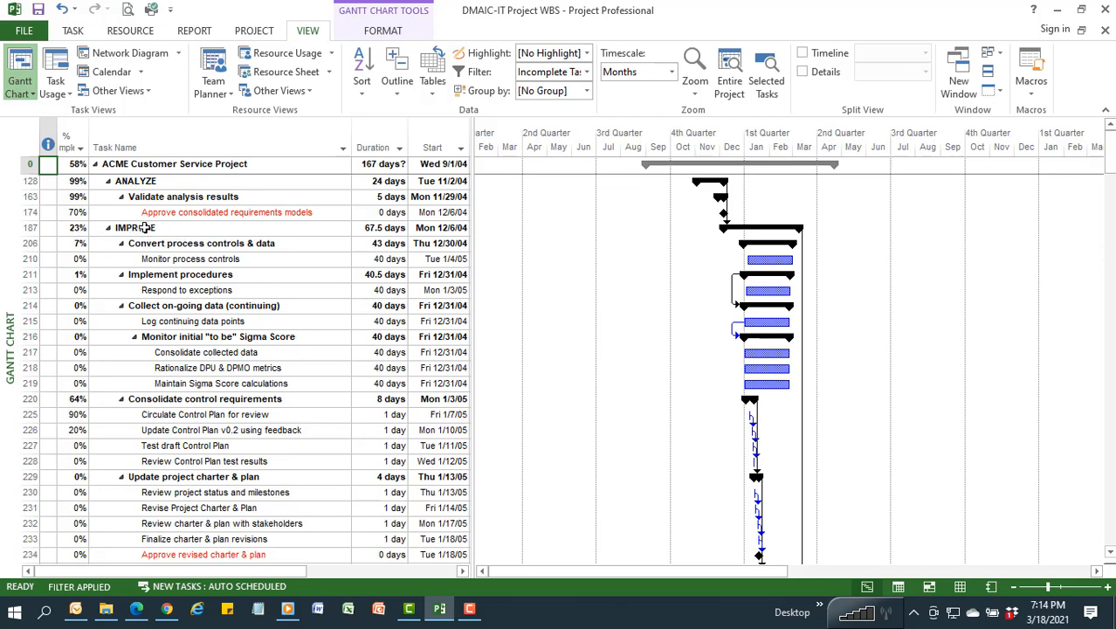
{"action": "mouse_move", "coordinate": [162, 196]}
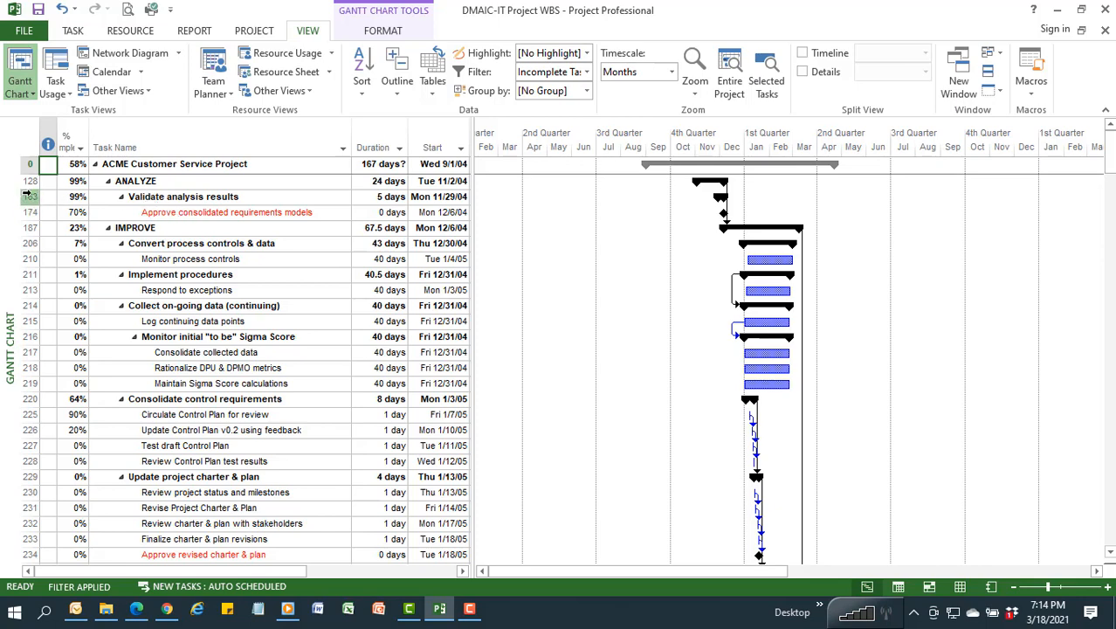
{"action": "left_click", "coordinate": [183, 195]}
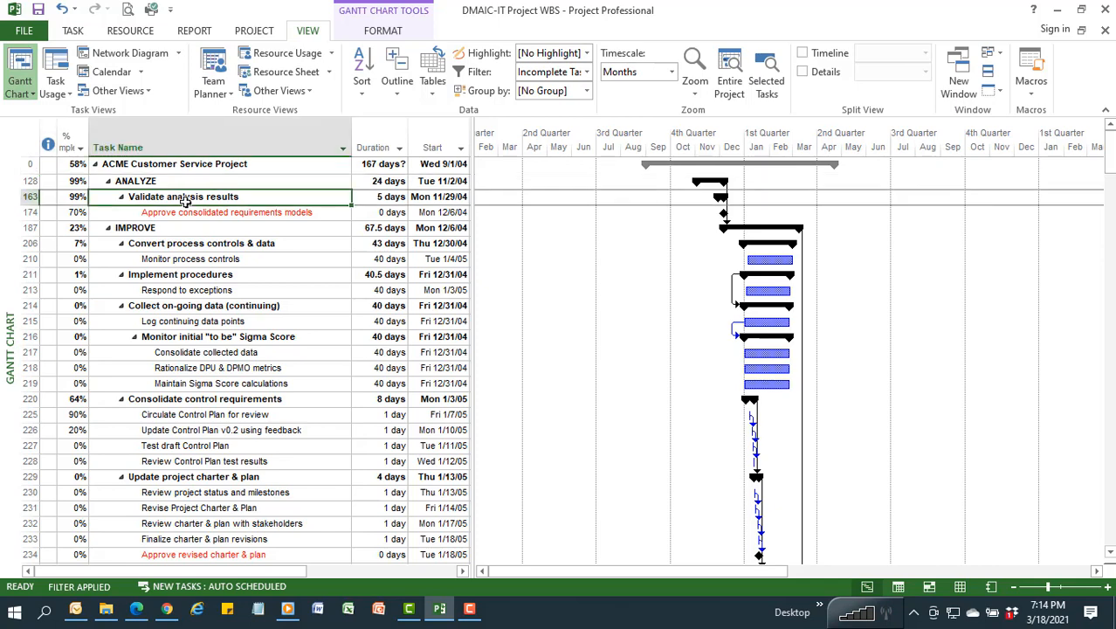
{"action": "left_click", "coordinate": [214, 213]}
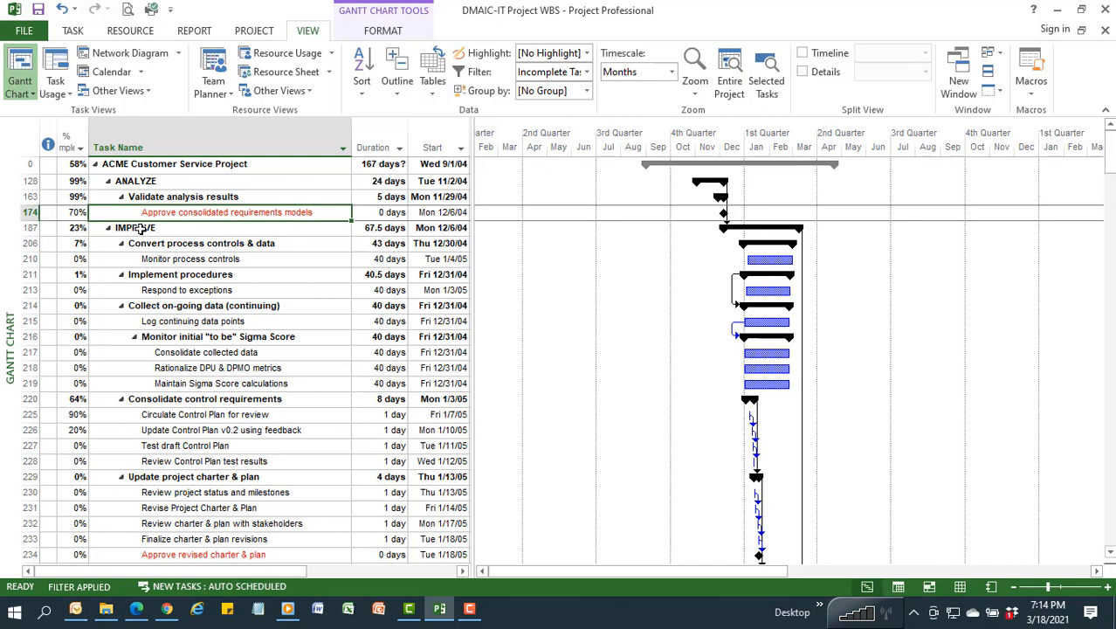
{"action": "mouse_move", "coordinate": [179, 352]}
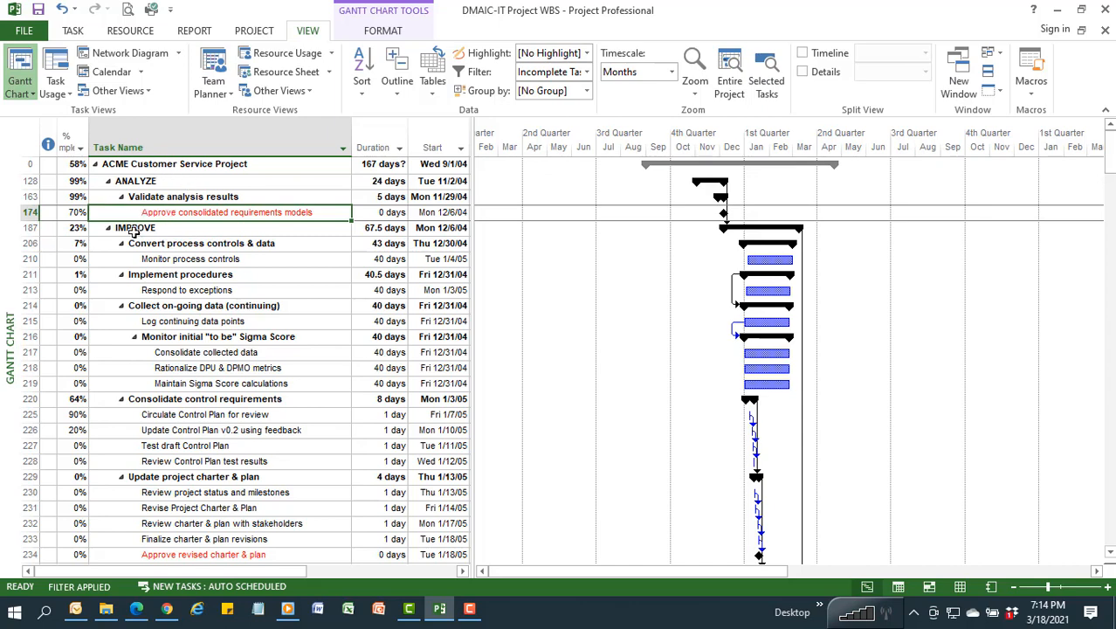
{"action": "mouse_move", "coordinate": [189, 435]}
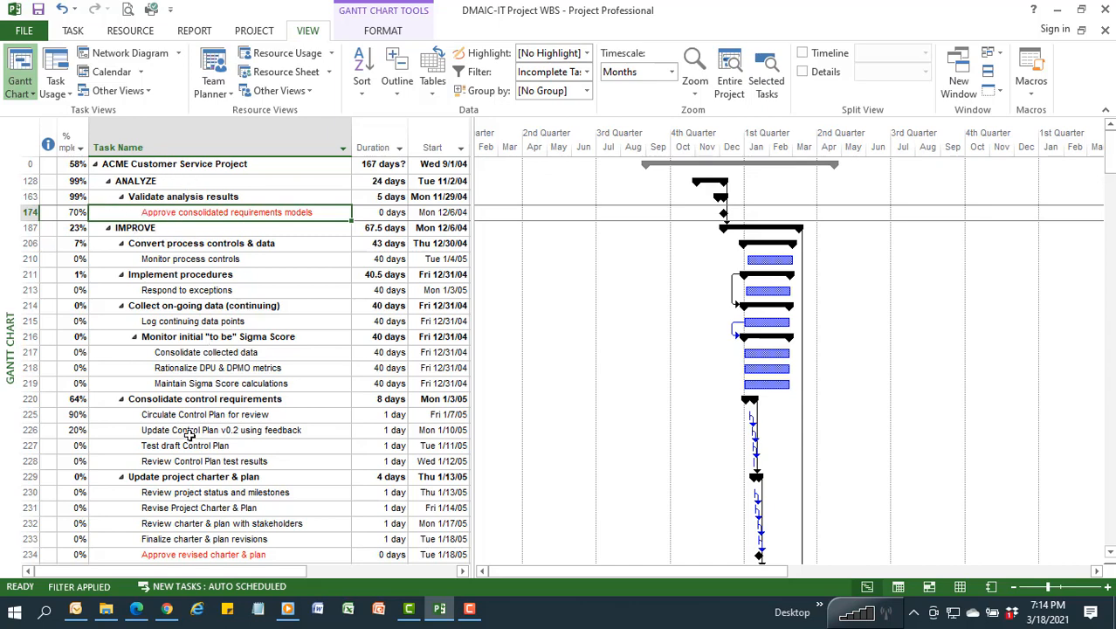
{"action": "mouse_move", "coordinate": [350, 335]}
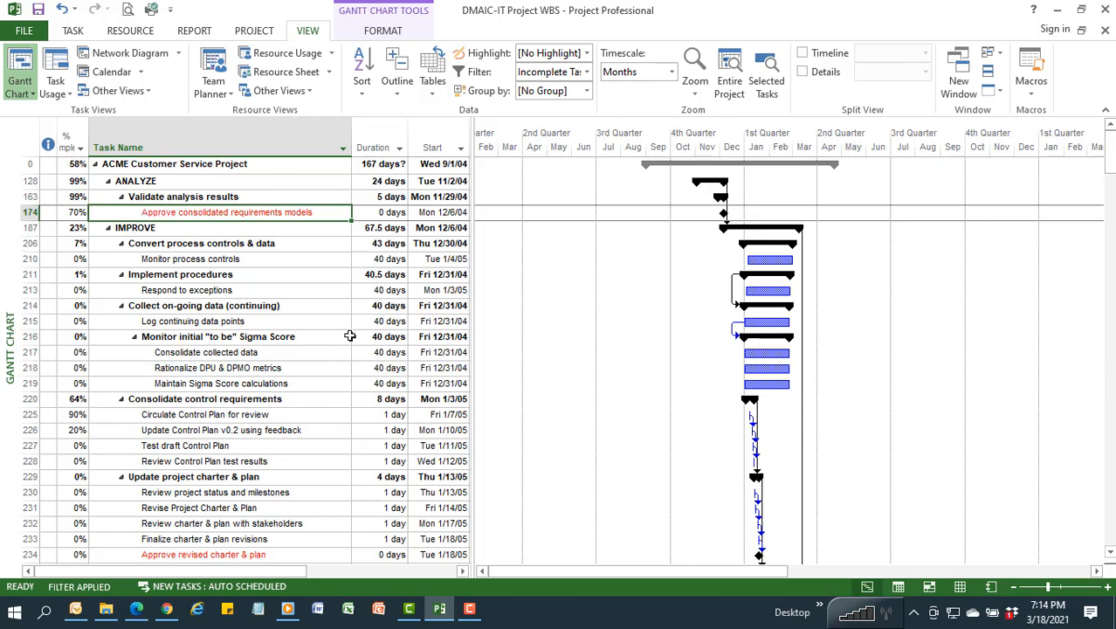
{"action": "mouse_move", "coordinate": [496, 411]}
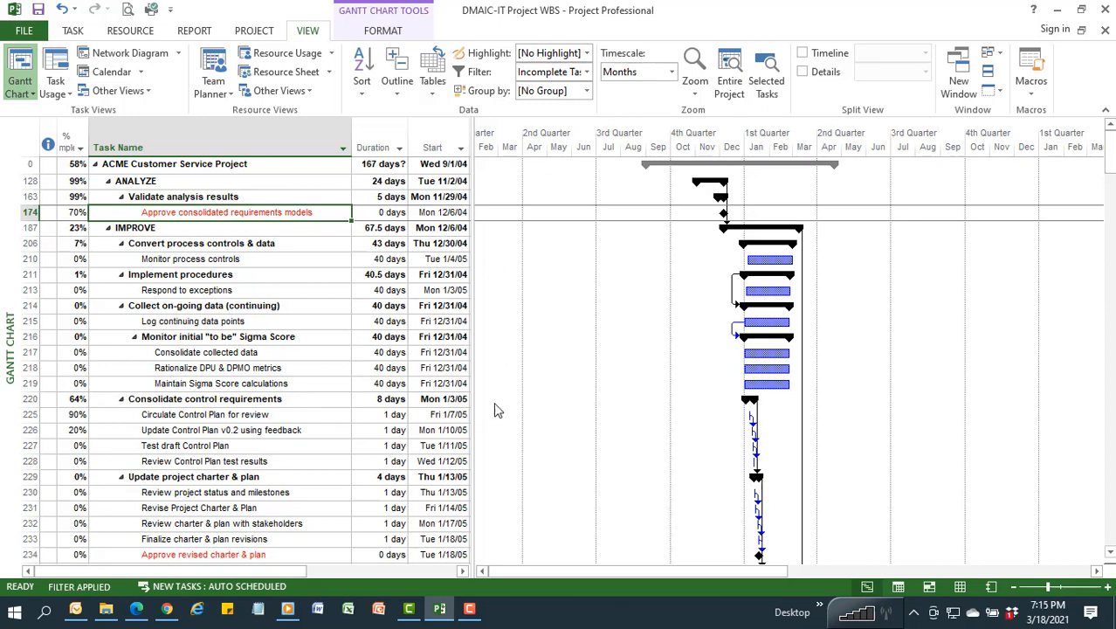